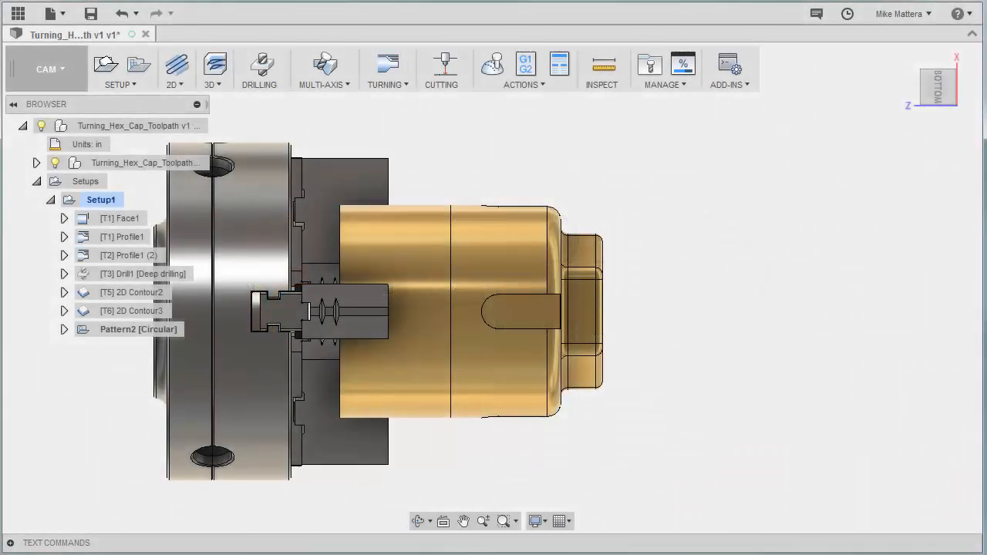
{"action": "mouse_move", "coordinate": [609, 378]}
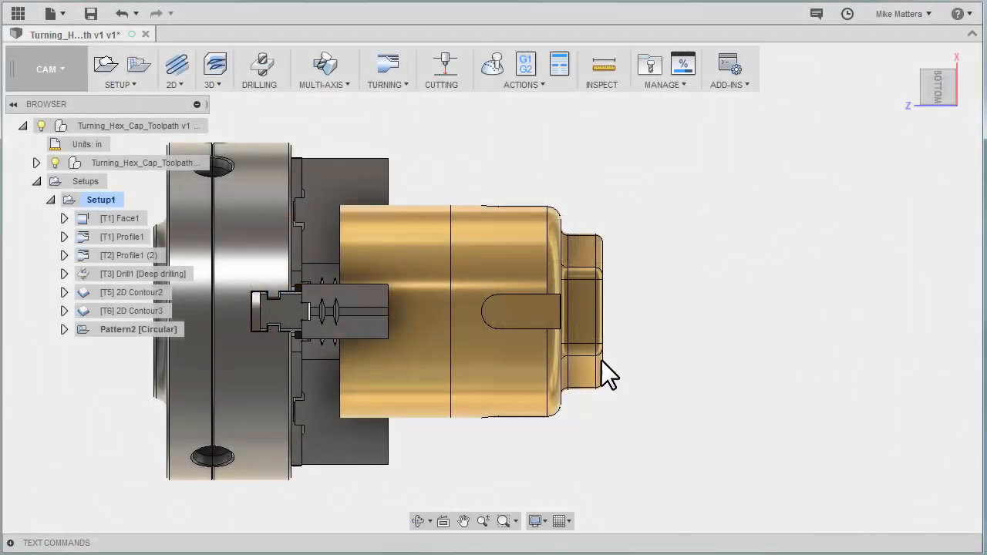
{"action": "mouse_move", "coordinate": [654, 389]}
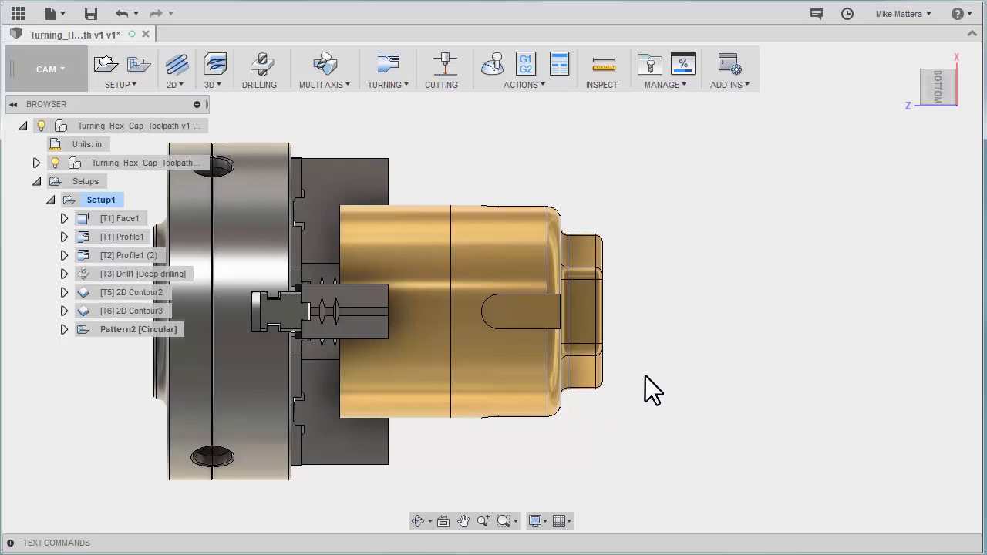
{"action": "mouse_move", "coordinate": [455, 251]}
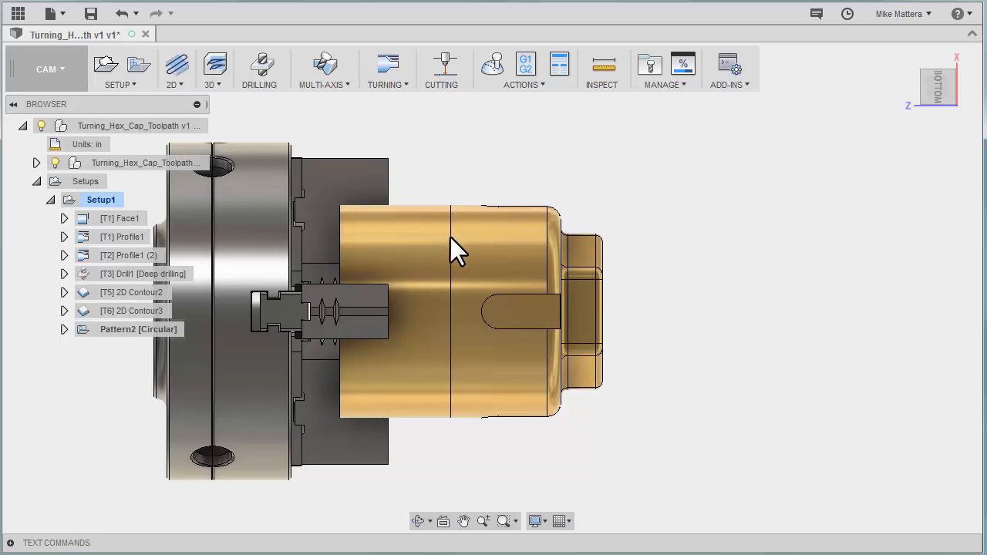
{"action": "mouse_move", "coordinate": [616, 162]}
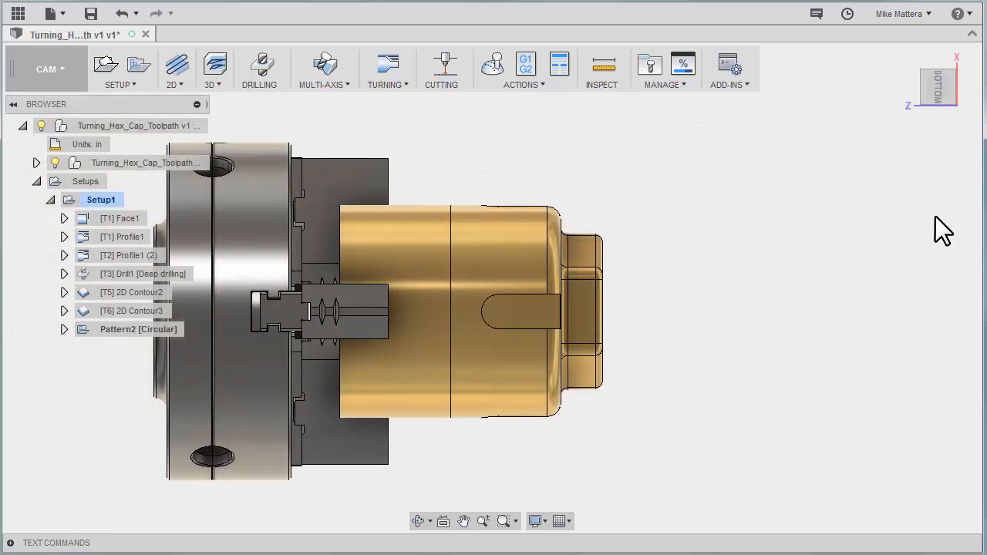
{"action": "mouse_move", "coordinate": [388, 70]}
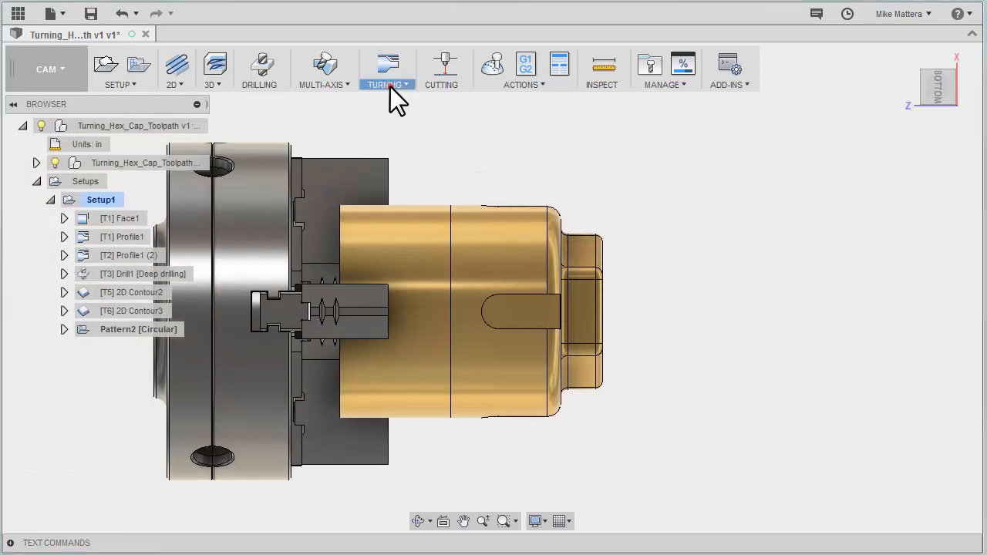
Show the Turning strategies list, including Secondary Spindle Chuck, Part and Secondary Spindle Return.
{"action": "left_click", "coordinate": [387, 69]}
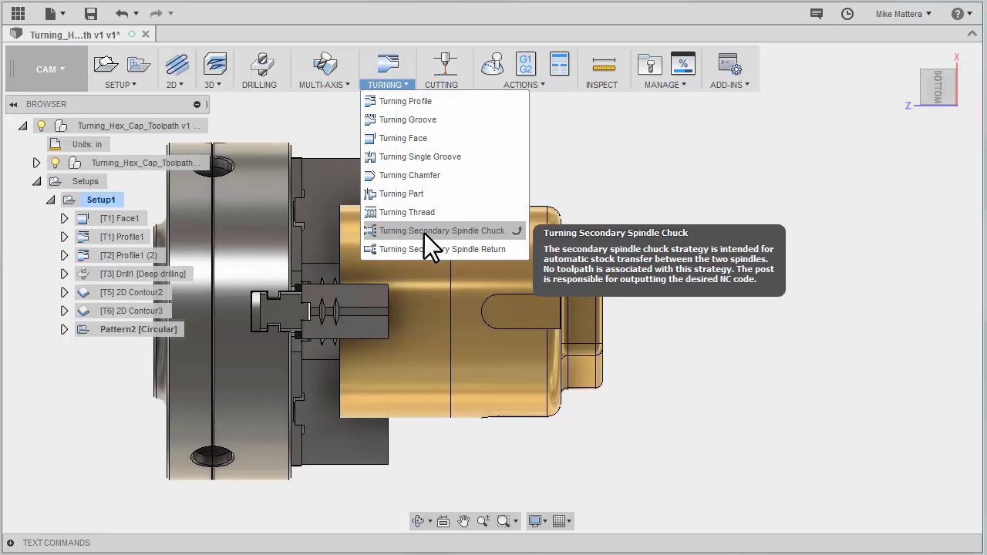
{"action": "mouse_move", "coordinate": [402, 193]}
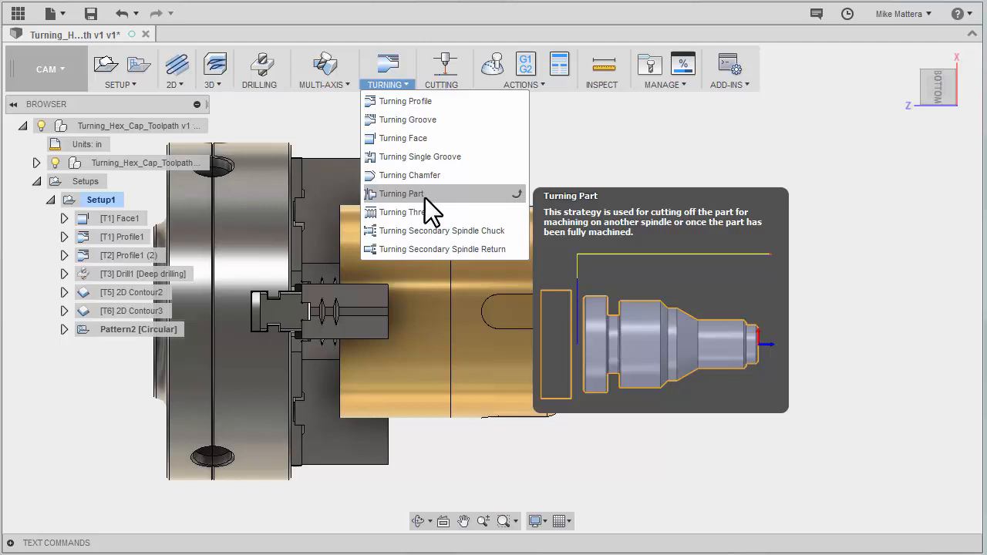
{"action": "mouse_move", "coordinate": [442, 249]}
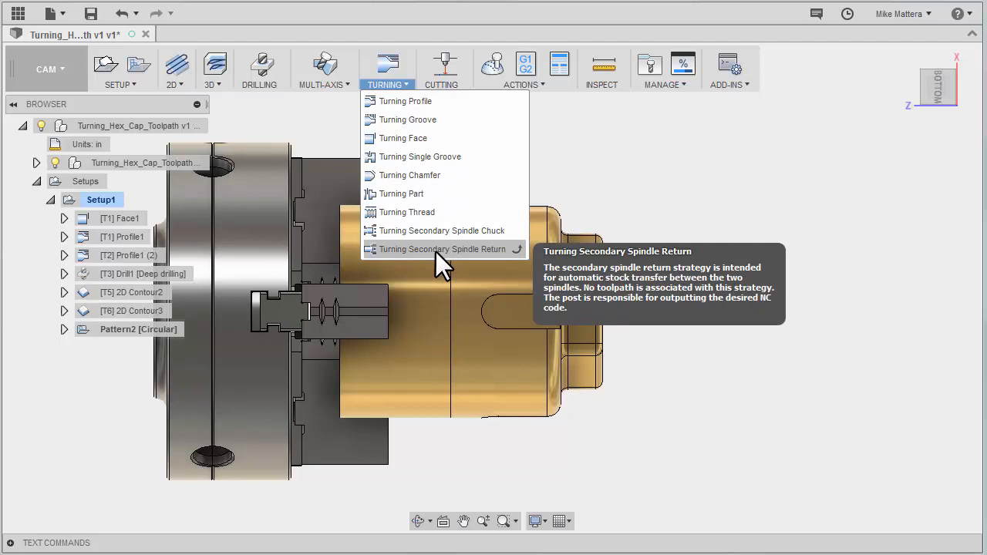
{"action": "mouse_move", "coordinate": [444, 250]}
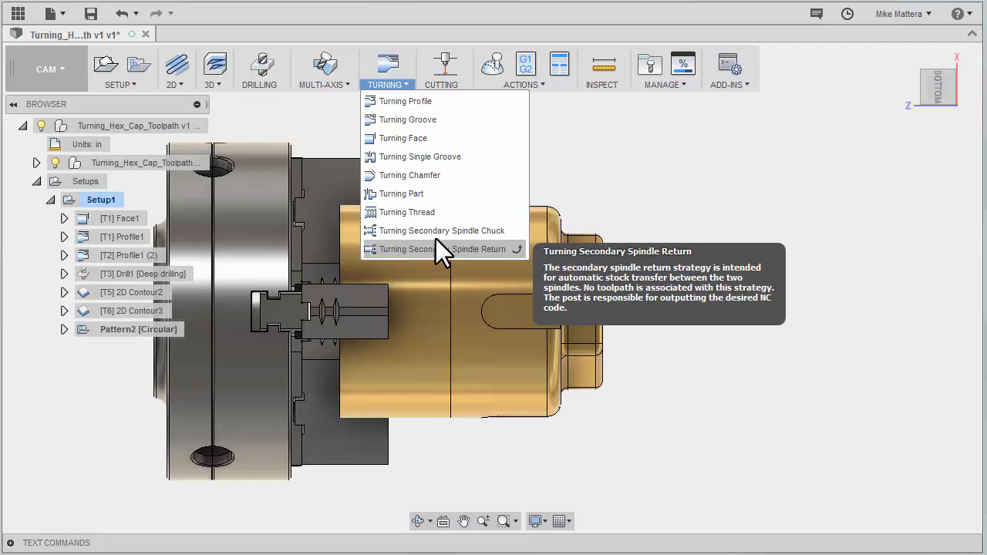
{"action": "mouse_move", "coordinate": [439, 231]}
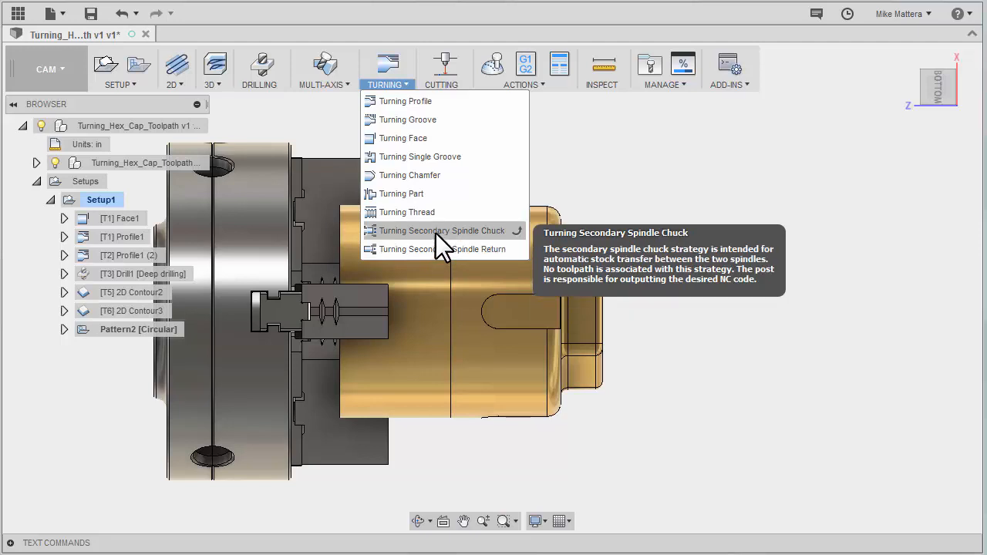
Create a Secondary Spindle Chuck operation in Setup1 at 40 in/min and 500 rpm.
{"action": "left_click", "coordinate": [443, 230]}
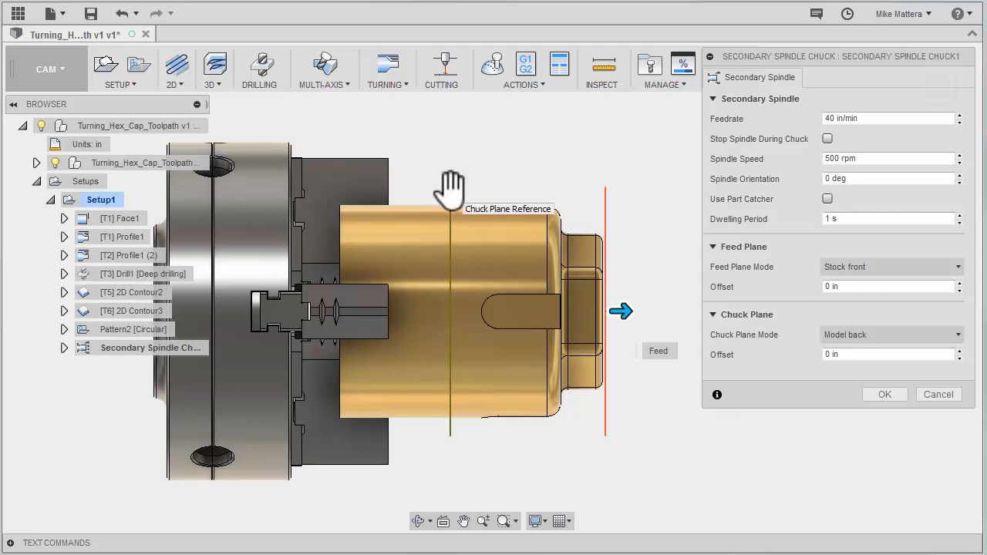
{"action": "mouse_move", "coordinate": [669, 186]}
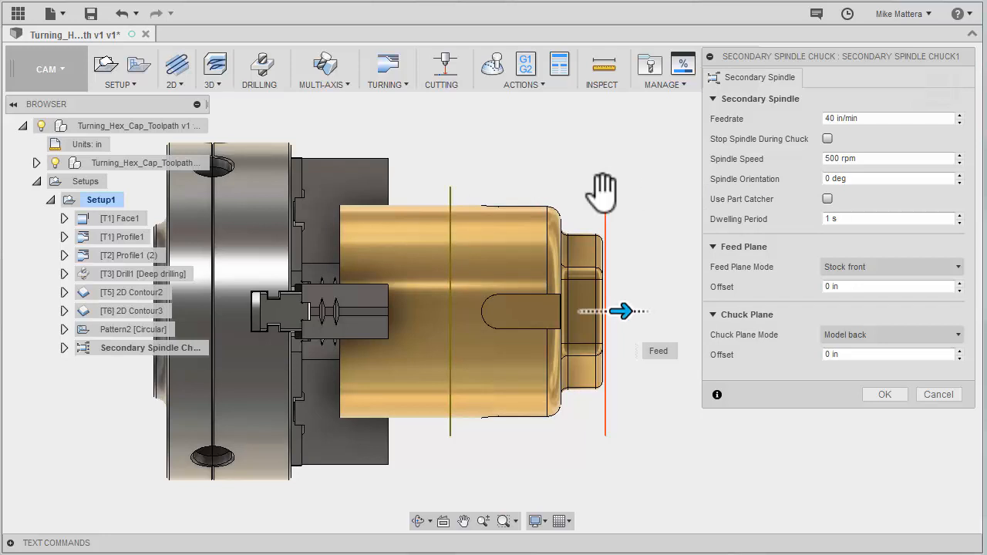
{"action": "mouse_move", "coordinate": [660, 155]}
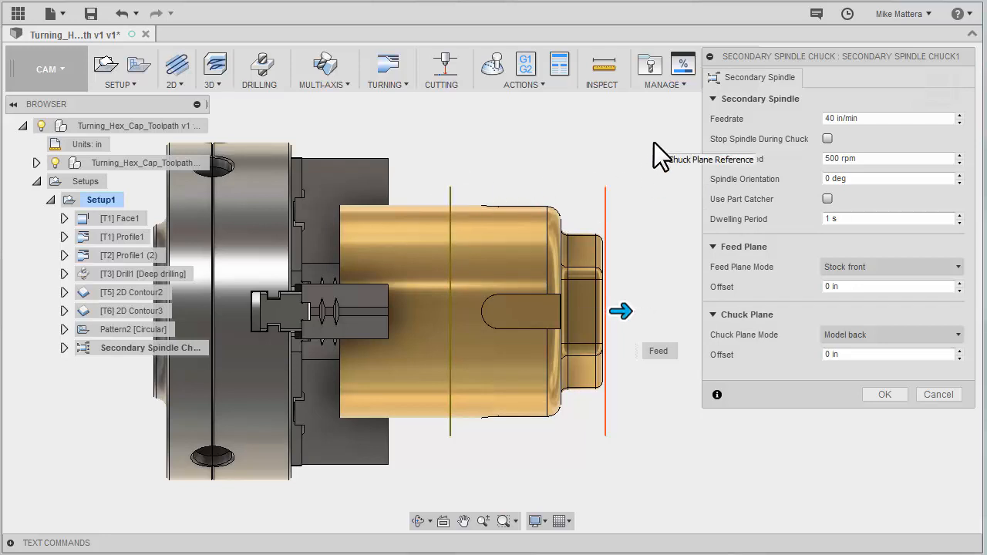
{"action": "mouse_move", "coordinate": [605, 201]}
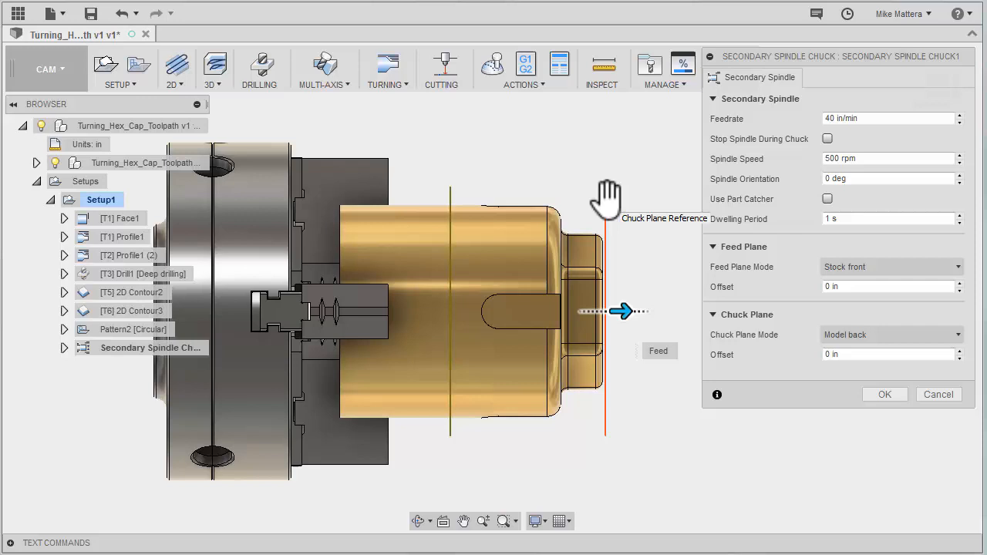
{"action": "mouse_move", "coordinate": [509, 197]}
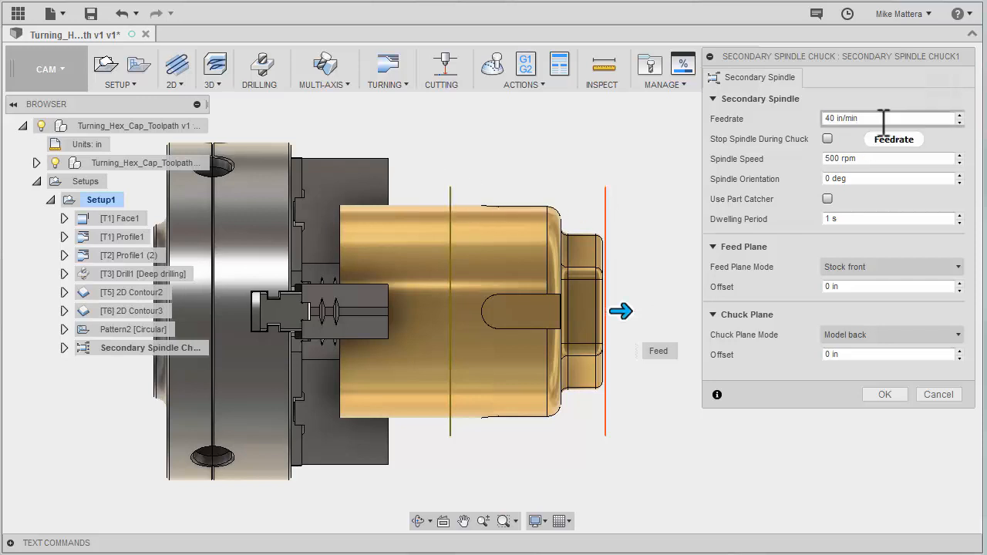
{"action": "mouse_move", "coordinate": [617, 208]}
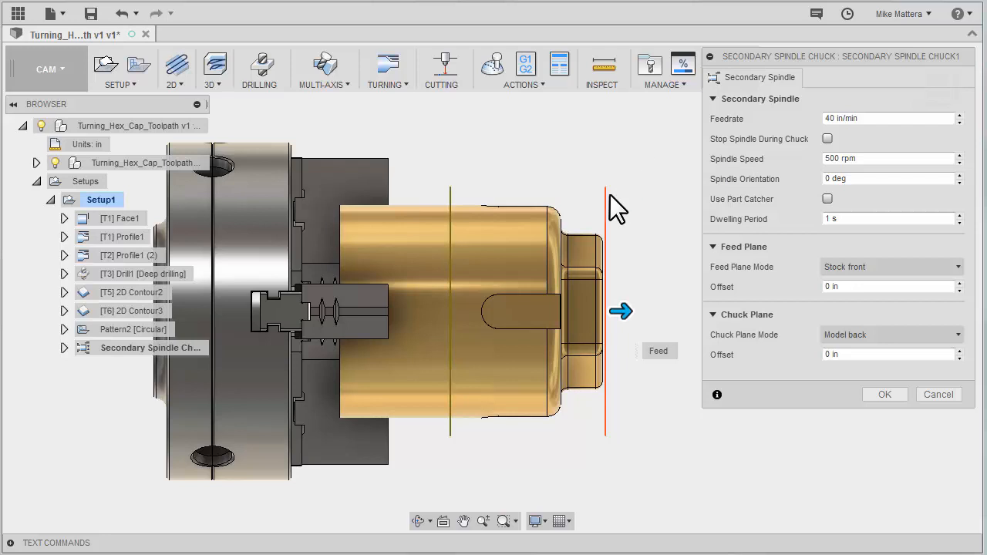
{"action": "mouse_move", "coordinate": [644, 131]}
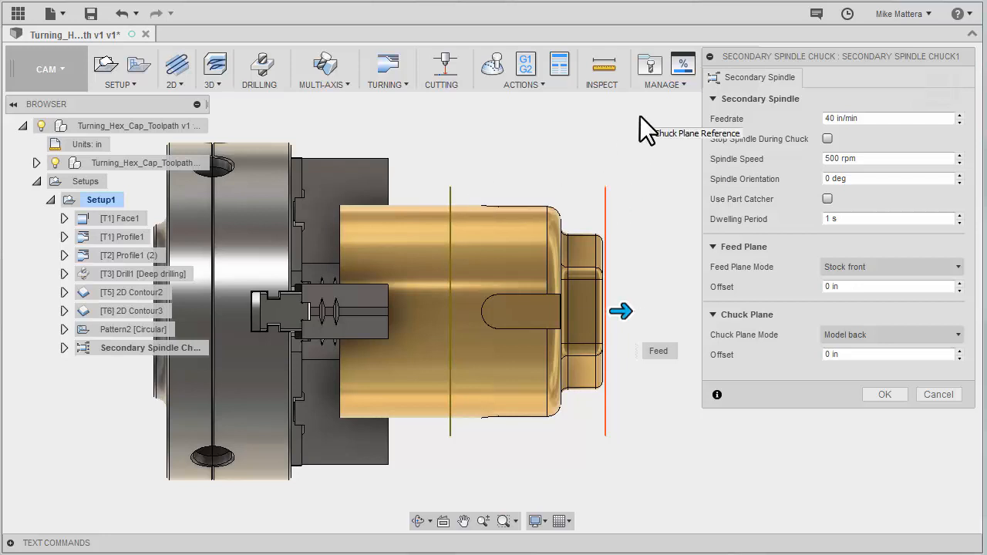
{"action": "mouse_move", "coordinate": [806, 163]}
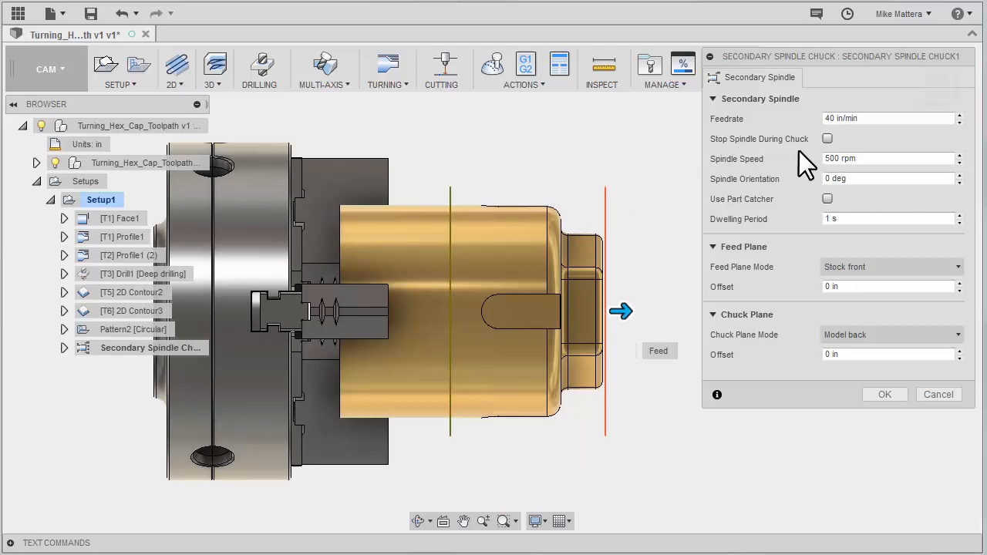
{"action": "mouse_move", "coordinate": [827, 139]}
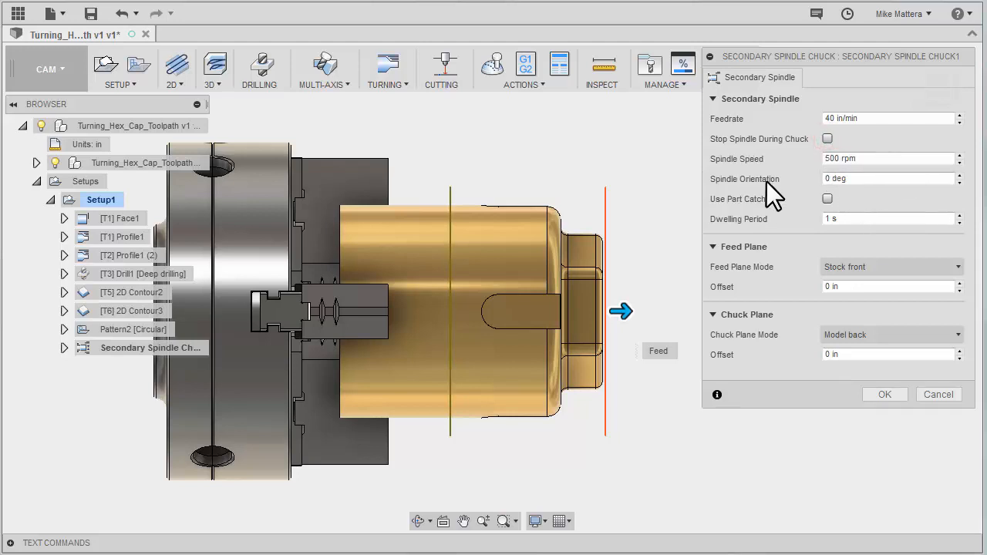
{"action": "mouse_move", "coordinate": [818, 177]}
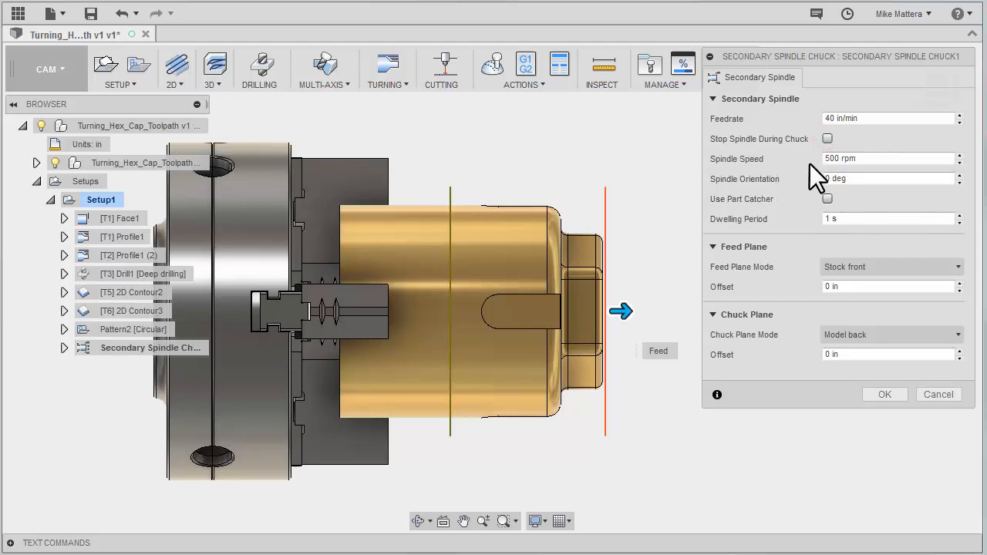
{"action": "mouse_move", "coordinate": [822, 179]}
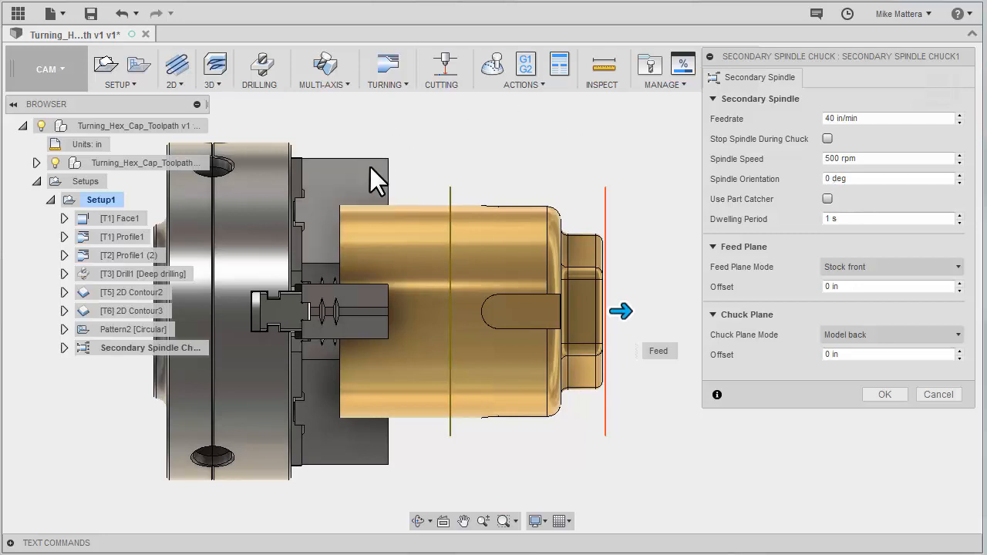
{"action": "mouse_move", "coordinate": [809, 220]}
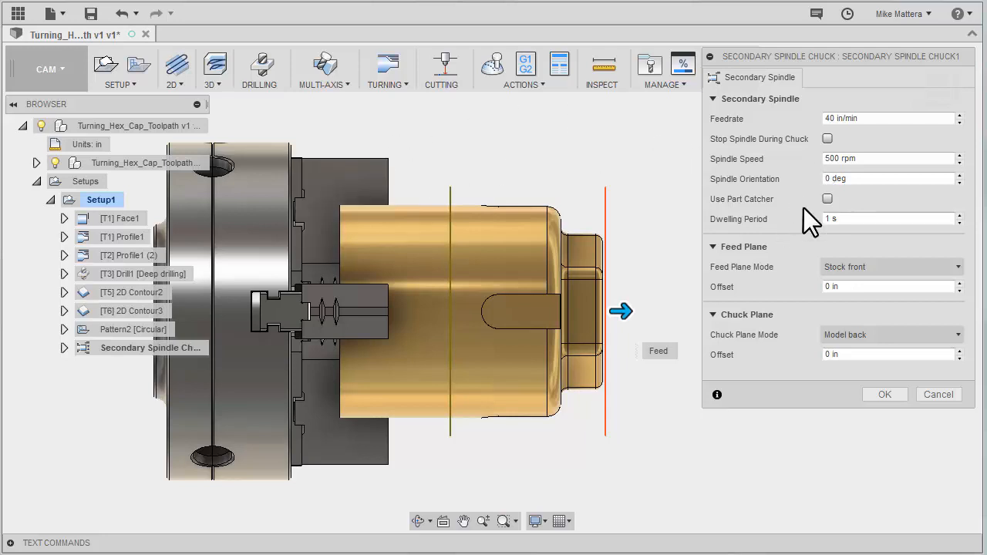
{"action": "mouse_move", "coordinate": [780, 202]}
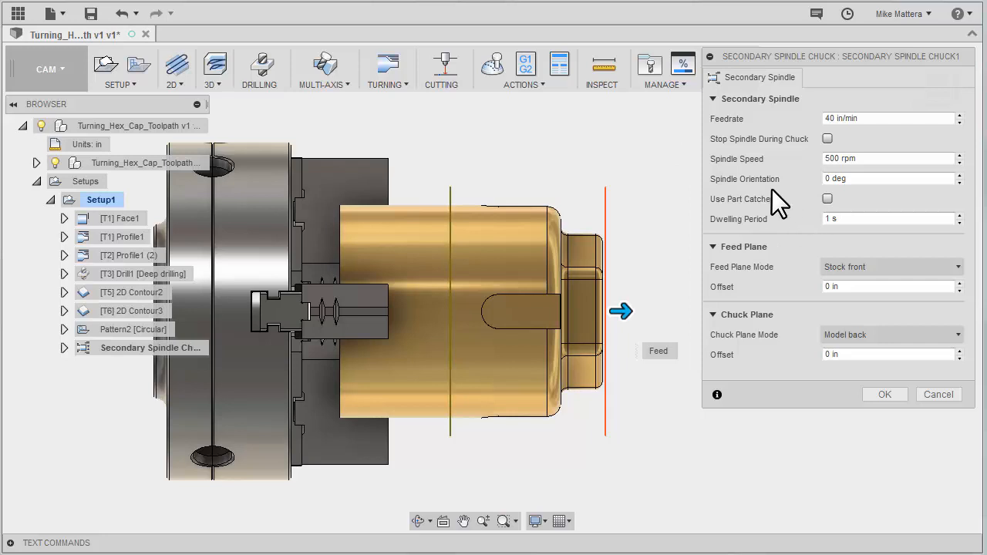
{"action": "mouse_move", "coordinate": [782, 199]}
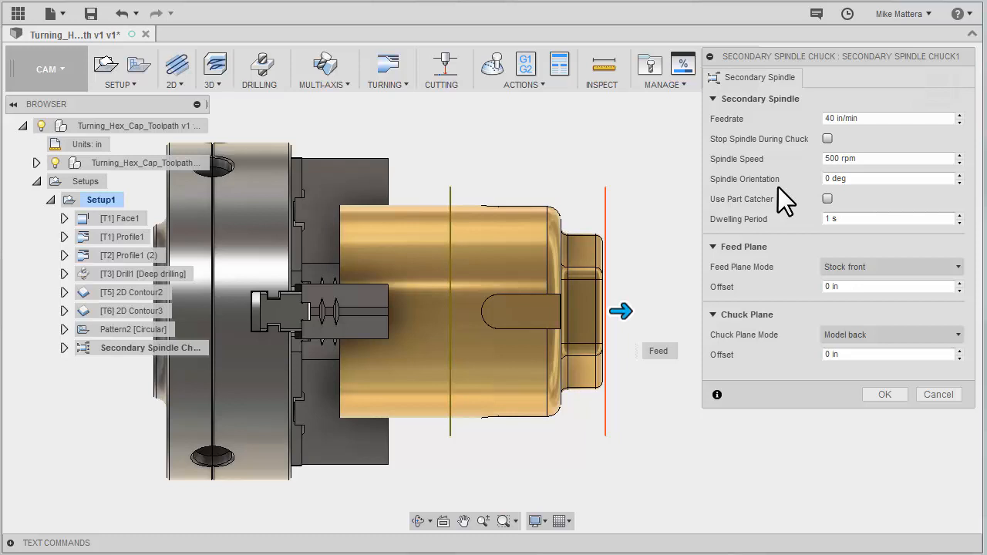
{"action": "mouse_move", "coordinate": [493, 251]}
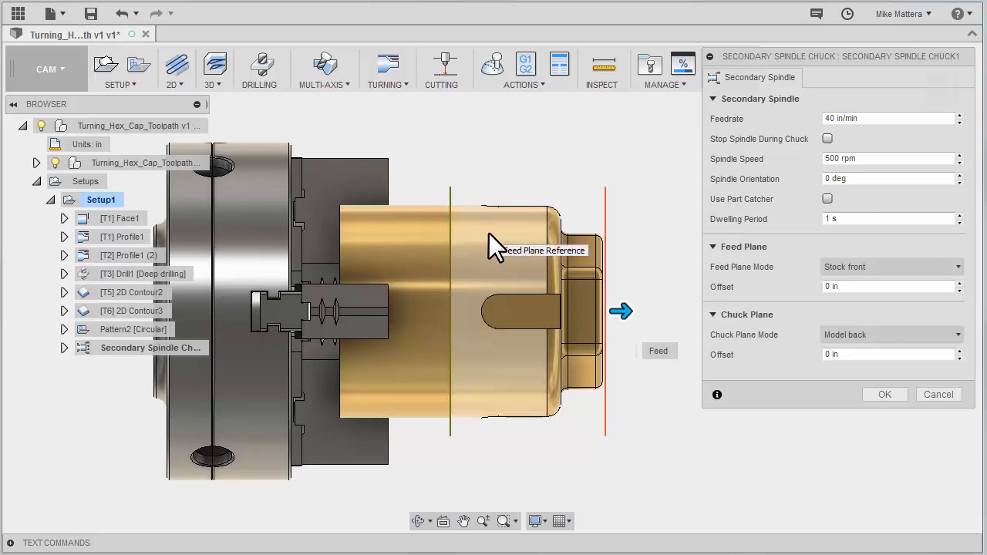
{"action": "mouse_move", "coordinate": [694, 168]}
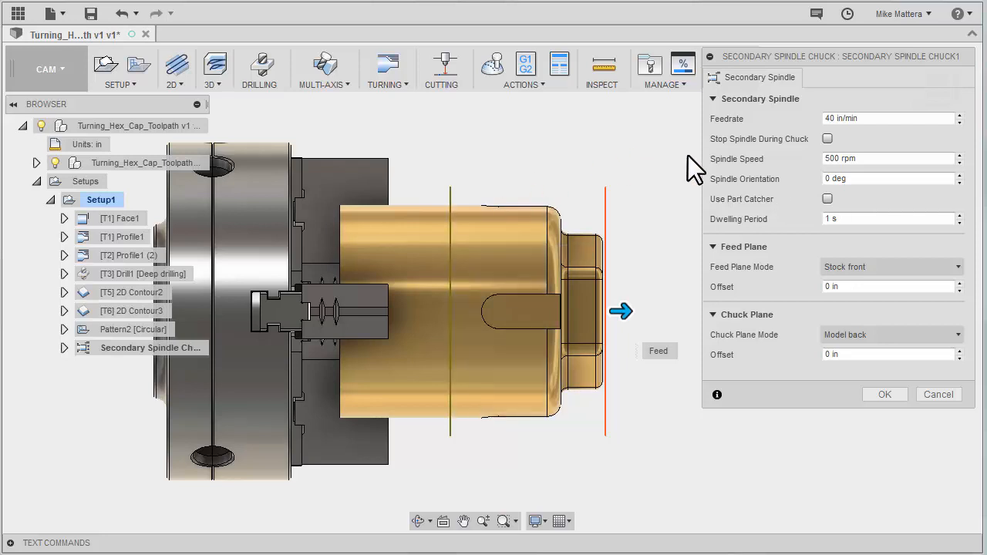
{"action": "mouse_move", "coordinate": [698, 197]}
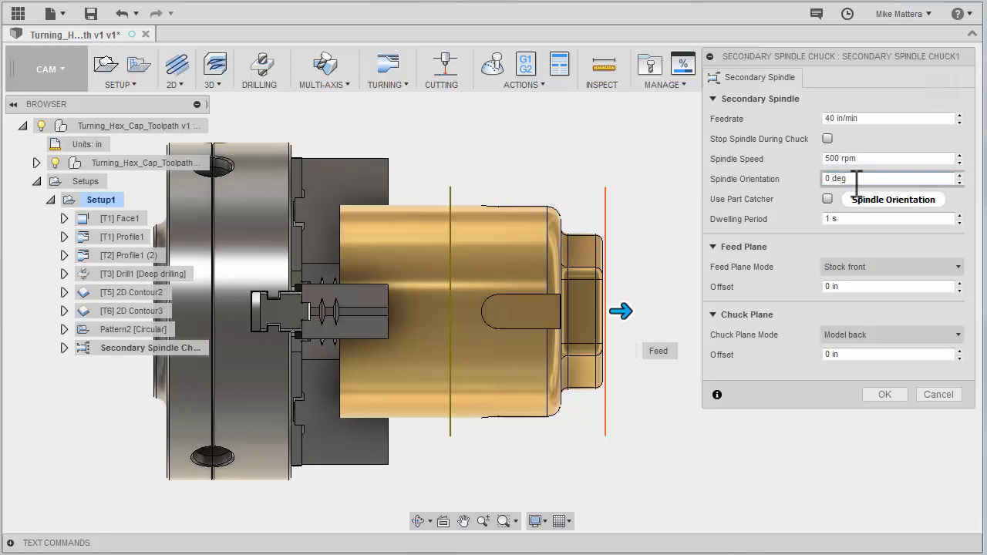
{"action": "mouse_move", "coordinate": [864, 179]}
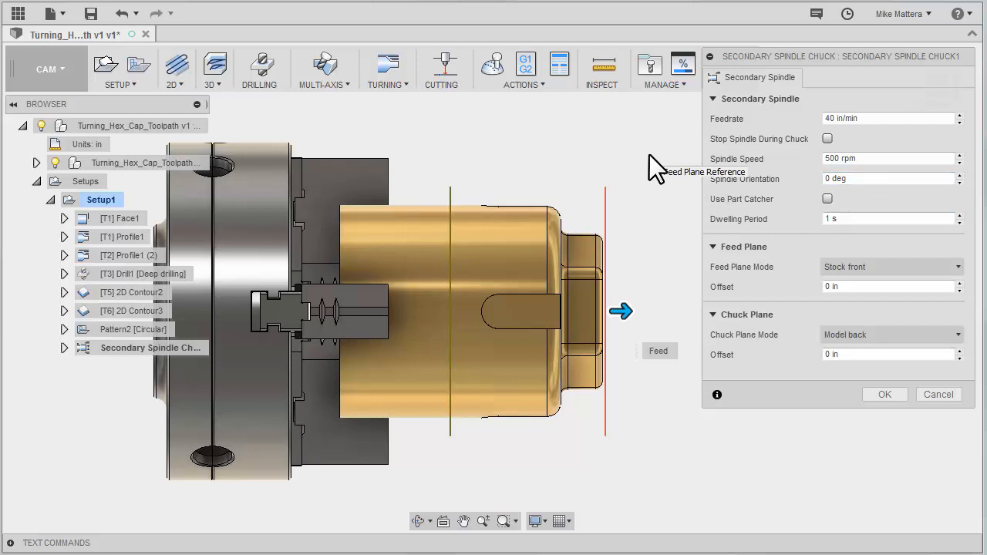
{"action": "mouse_move", "coordinate": [827, 209]}
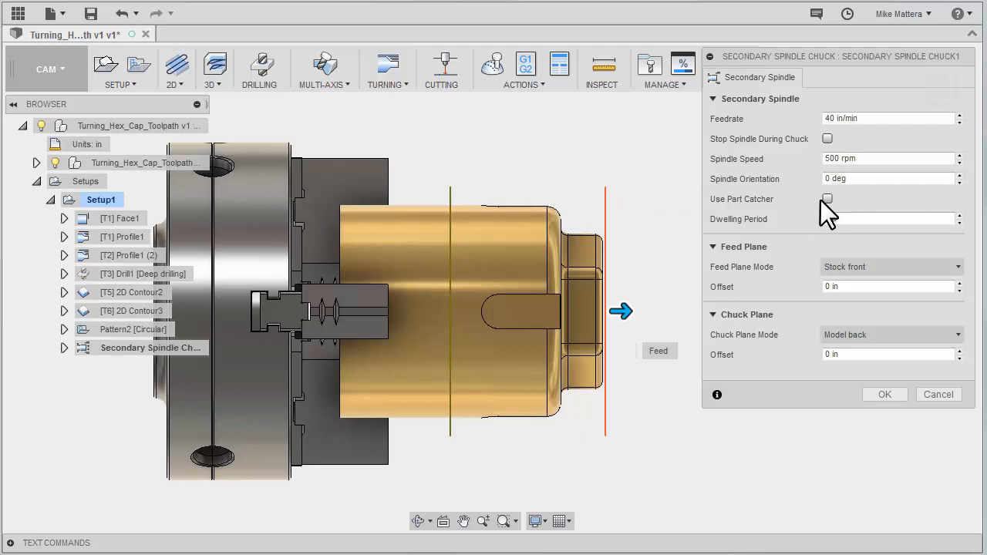
{"action": "left_click", "coordinate": [827, 199]}
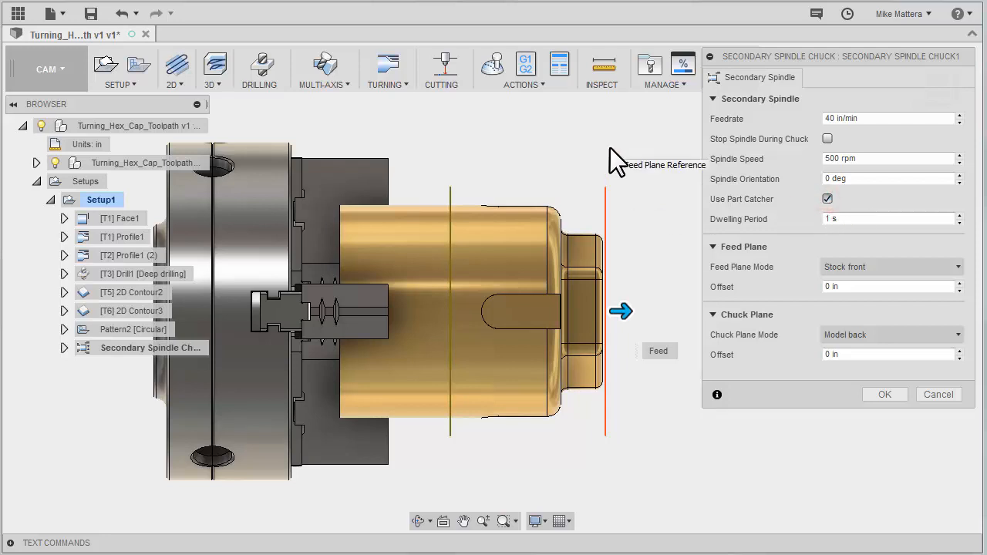
{"action": "mouse_move", "coordinate": [640, 158]}
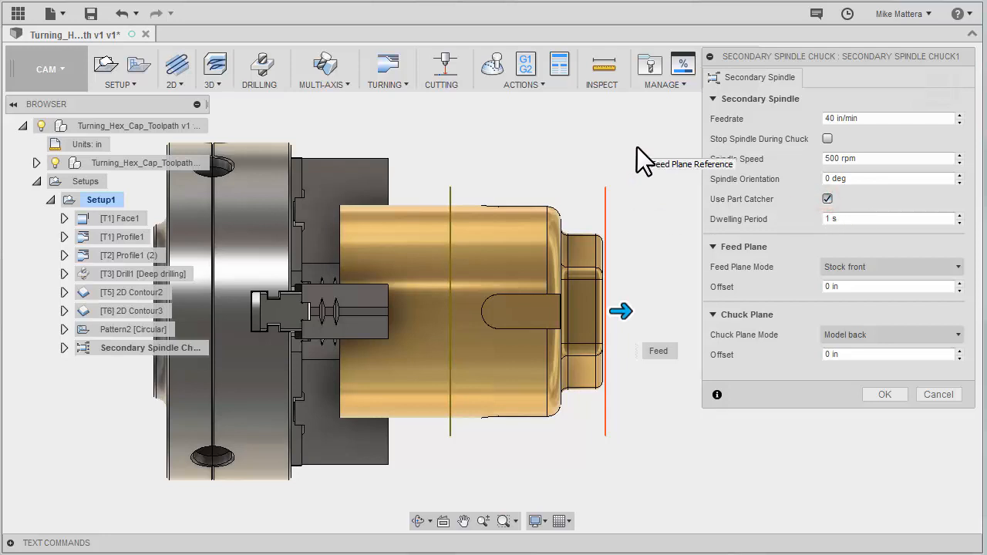
{"action": "mouse_move", "coordinate": [808, 219]}
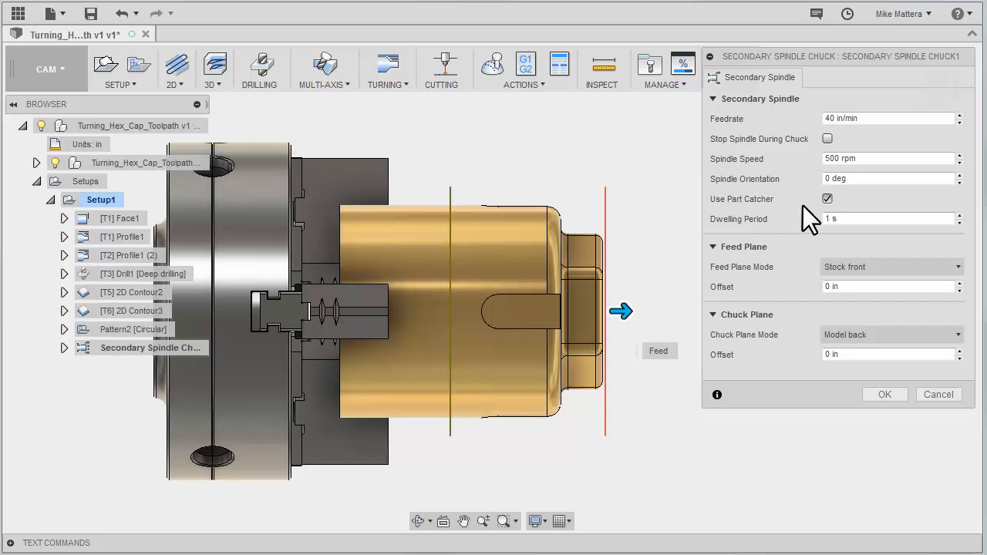
{"action": "left_click", "coordinate": [828, 199]}
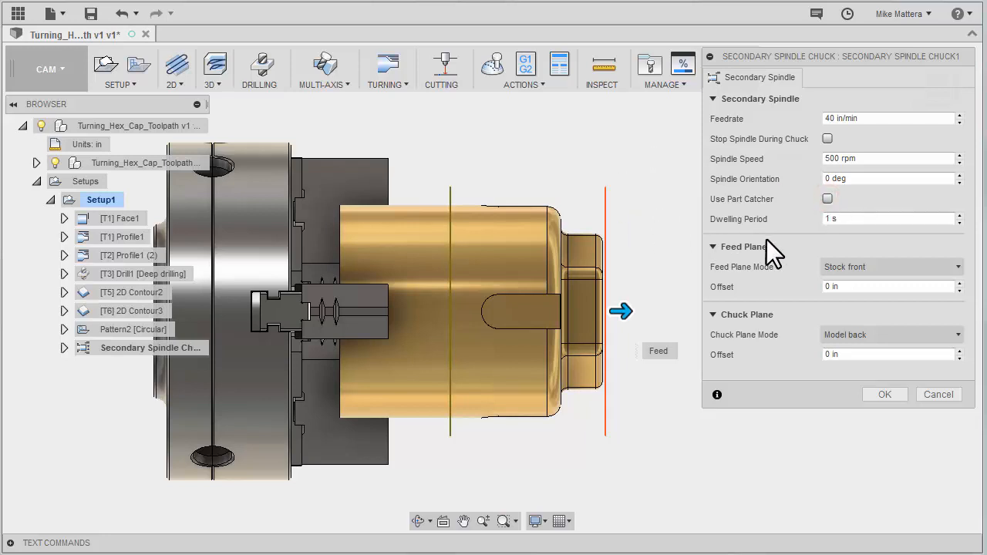
{"action": "mouse_move", "coordinate": [629, 177]}
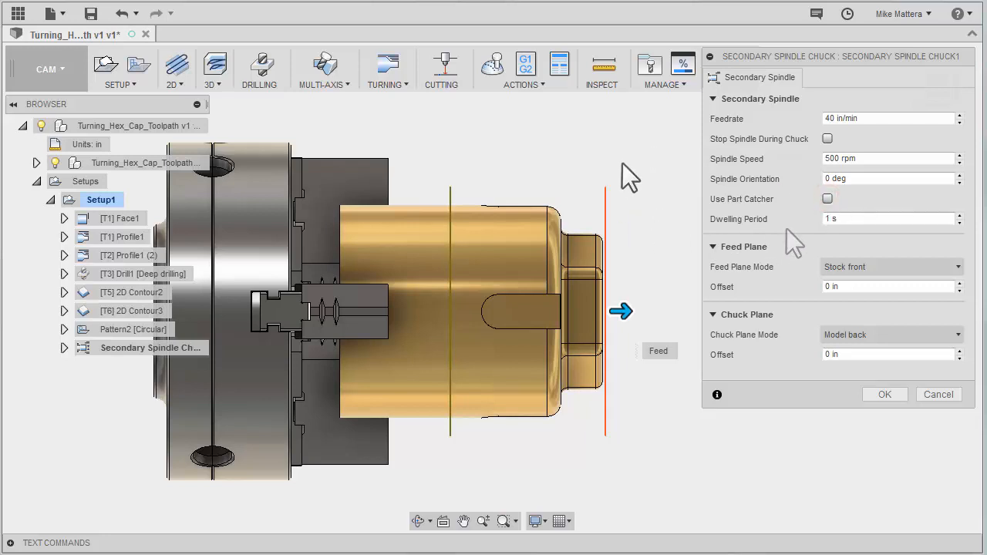
{"action": "mouse_move", "coordinate": [623, 167]}
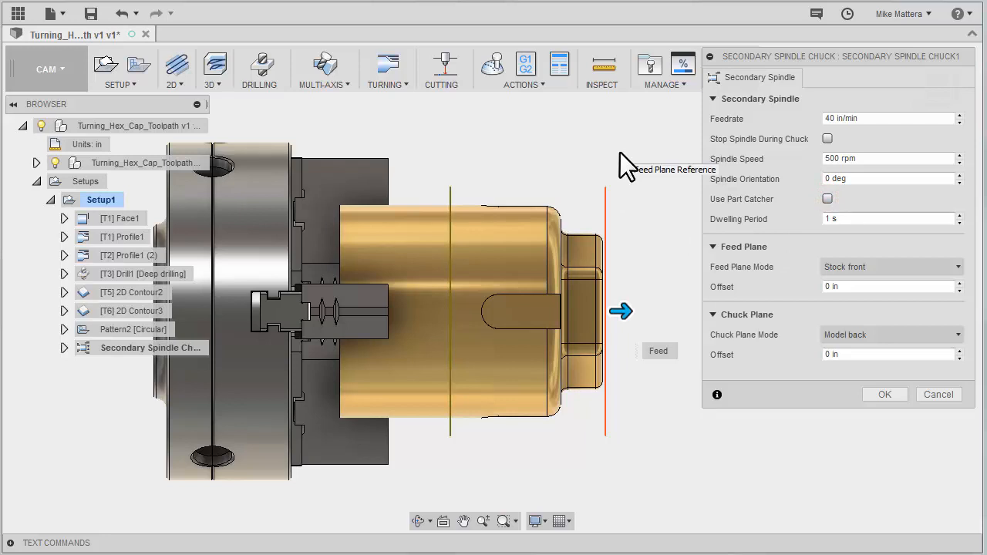
{"action": "mouse_move", "coordinate": [732, 243]}
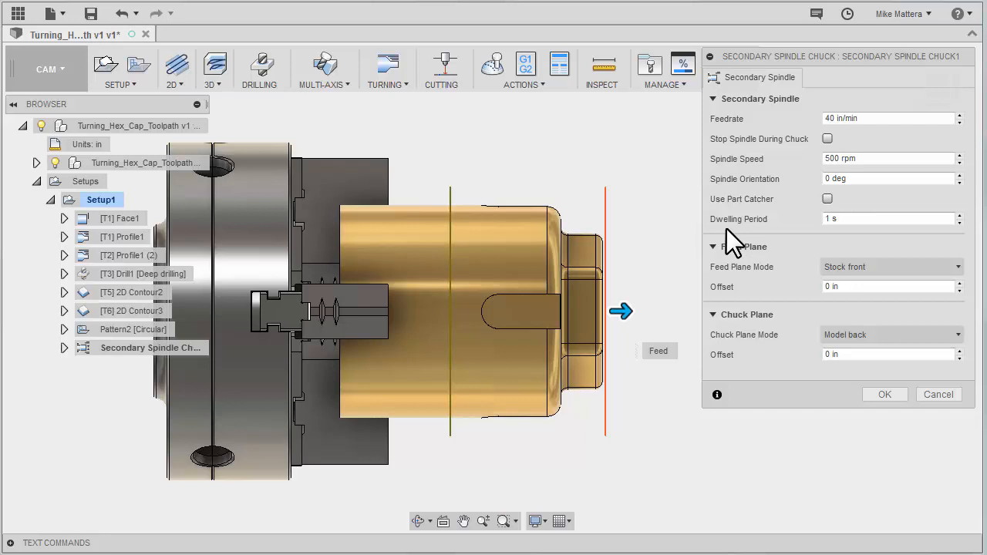
{"action": "mouse_move", "coordinate": [647, 158]}
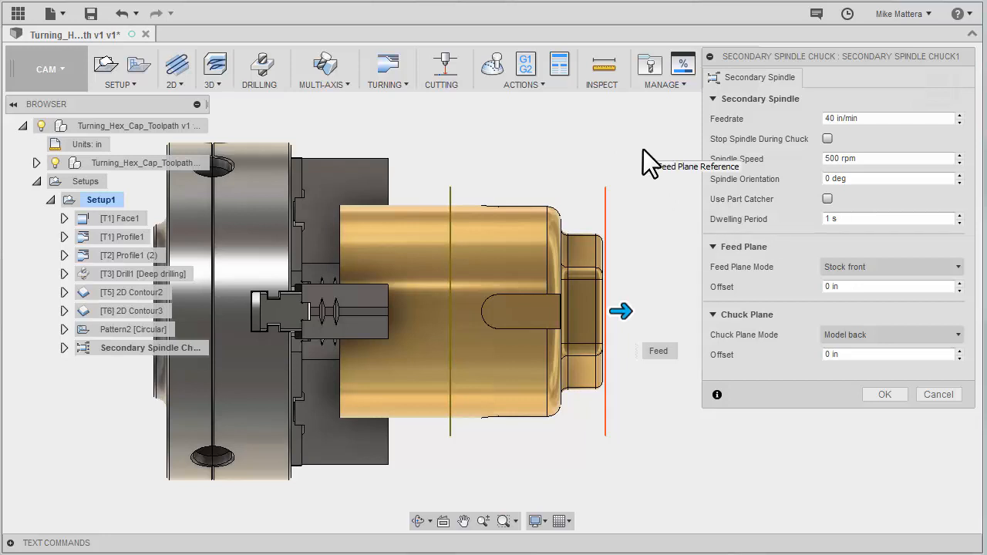
{"action": "mouse_move", "coordinate": [605, 212]}
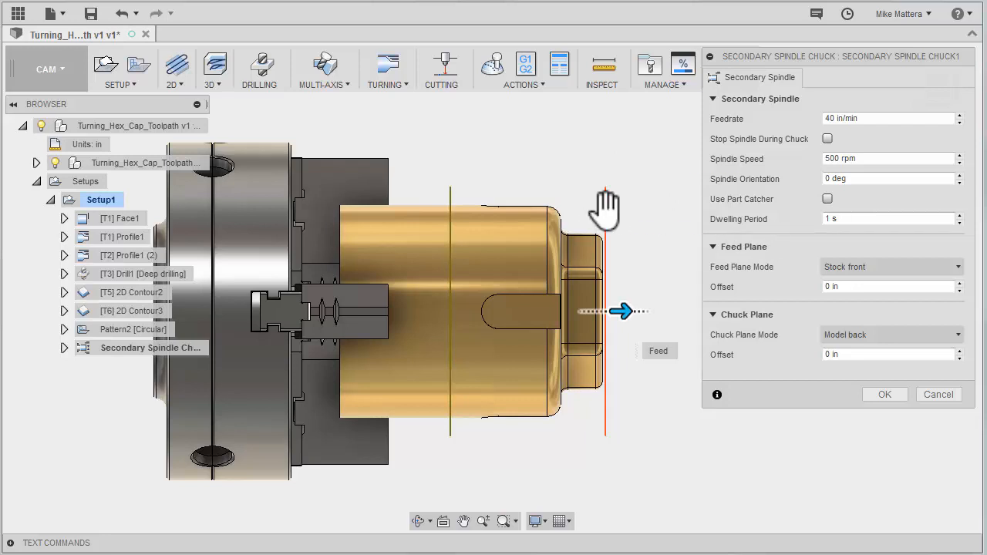
{"action": "mouse_move", "coordinate": [802, 274]}
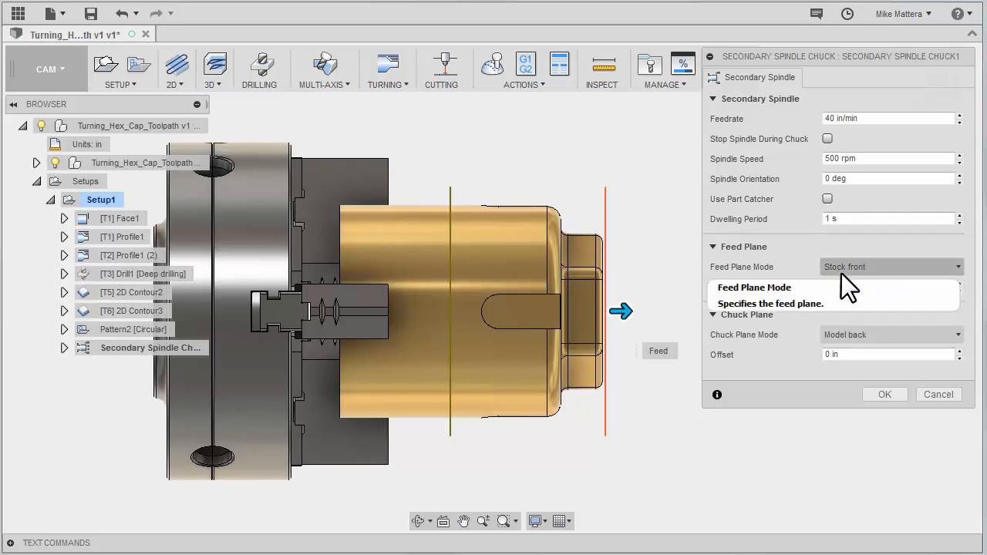
{"action": "mouse_move", "coordinate": [856, 289]}
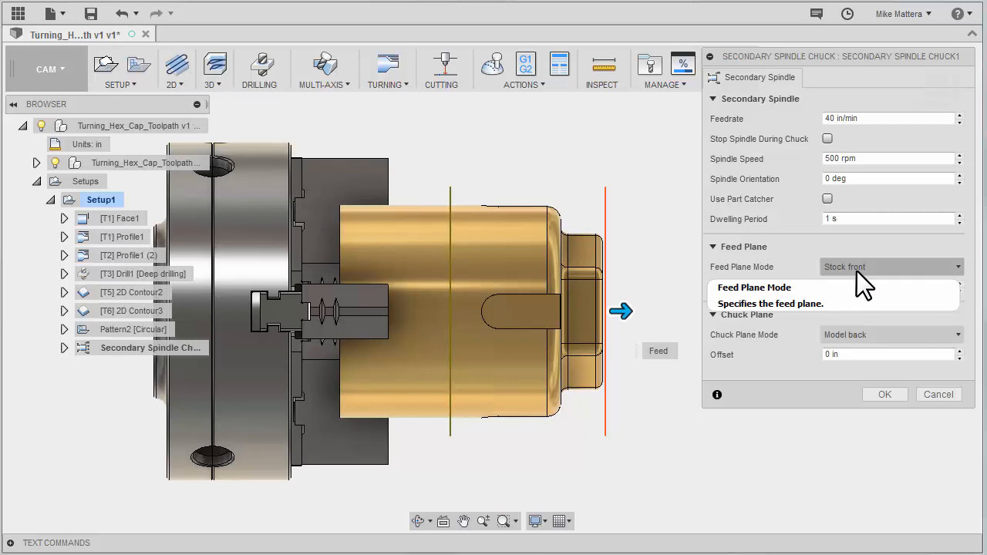
Set Feed Plane Mode to Model front with a .2 offset.
{"action": "left_click", "coordinate": [890, 267]}
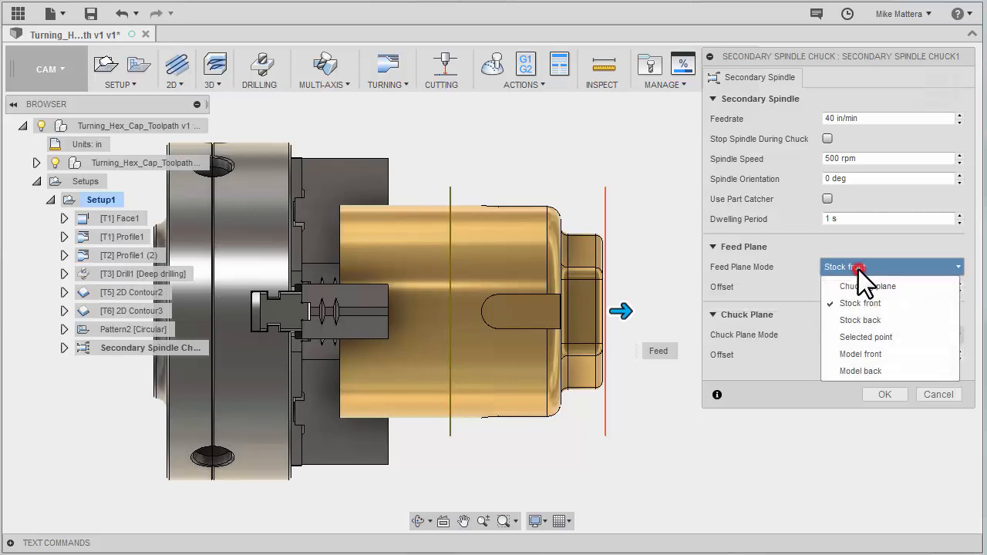
{"action": "mouse_move", "coordinate": [860, 354]}
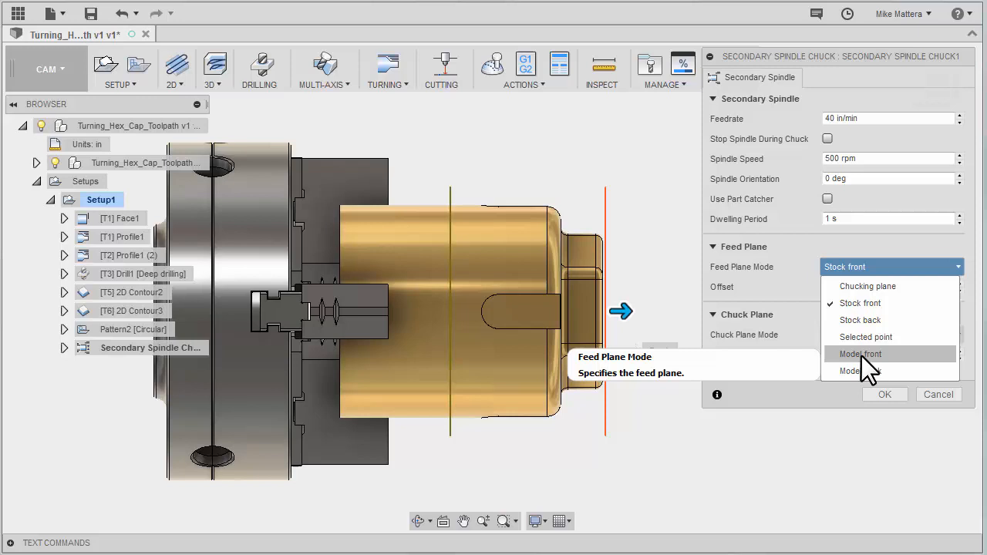
{"action": "left_click", "coordinate": [859, 354]}
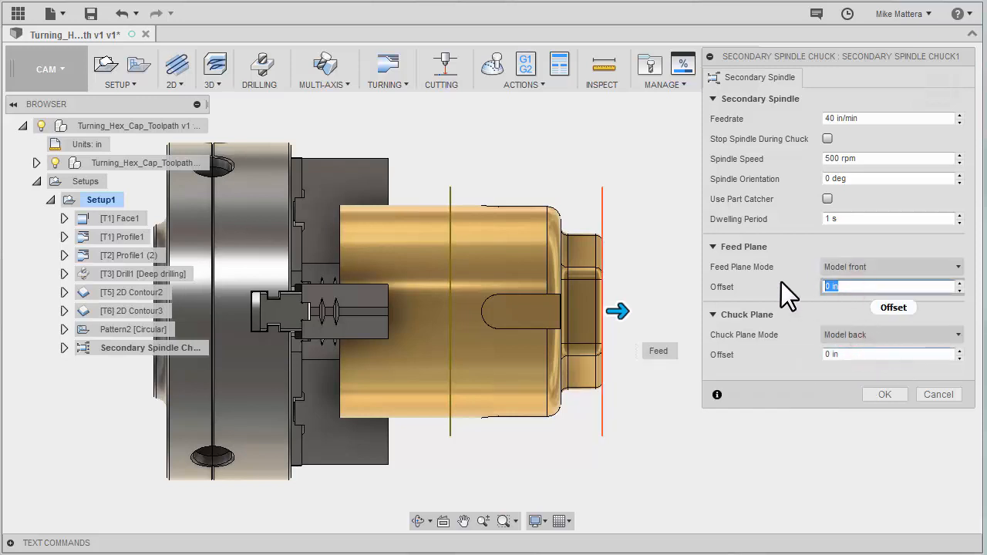
{"action": "type", "text": ".2"}
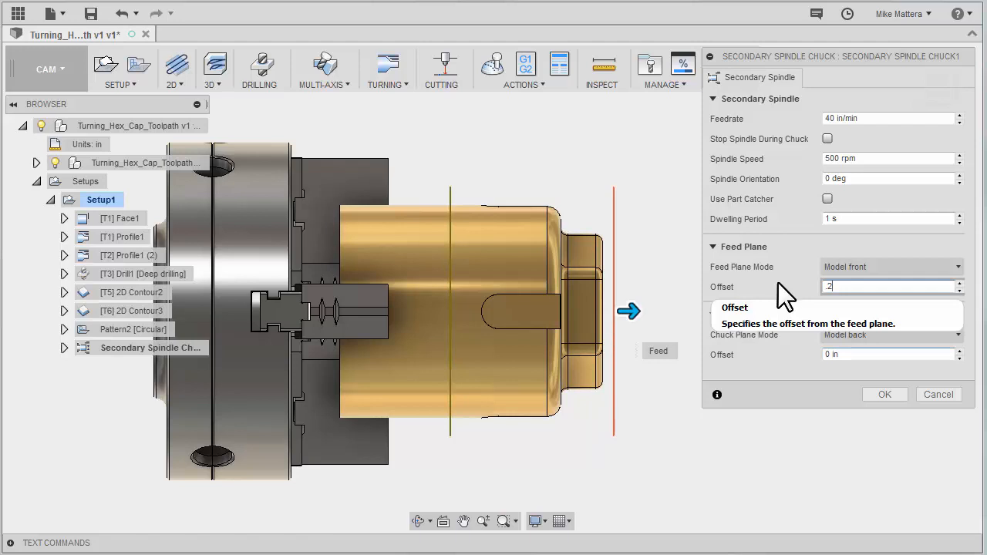
{"action": "mouse_move", "coordinate": [625, 146]}
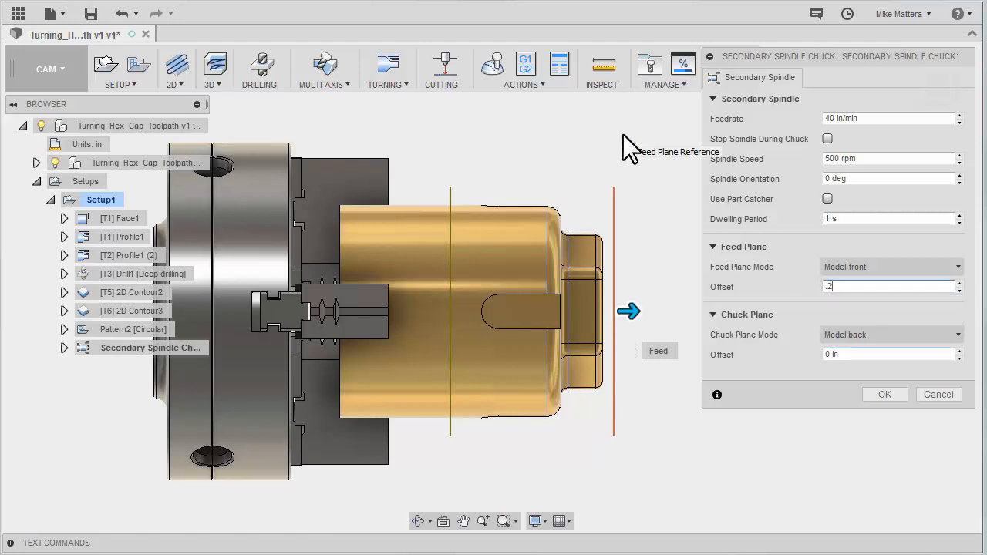
Set Chuck Plane Mode to Model front with a -1.6 offset.
{"action": "left_click", "coordinate": [891, 334]}
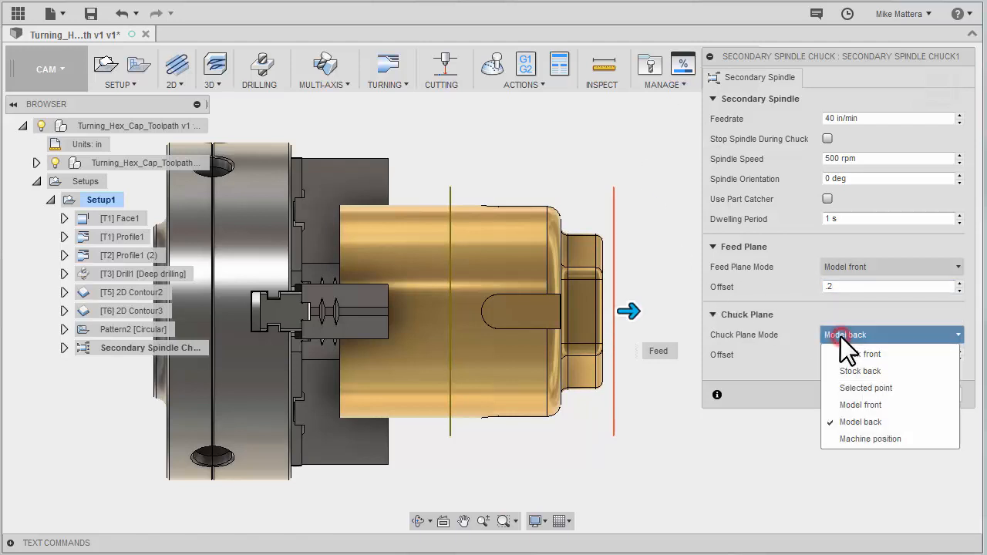
{"action": "left_click", "coordinate": [861, 422]}
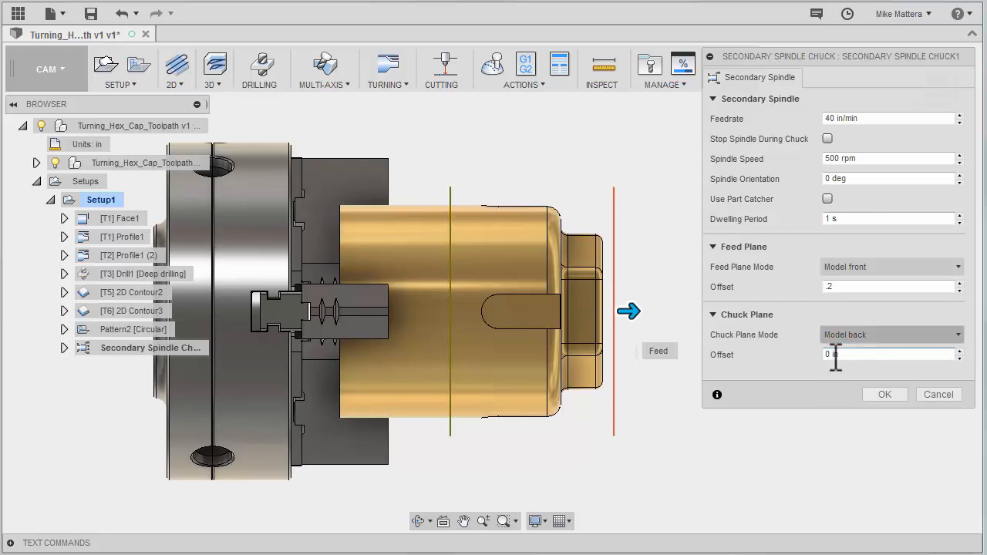
{"action": "mouse_move", "coordinate": [837, 355]}
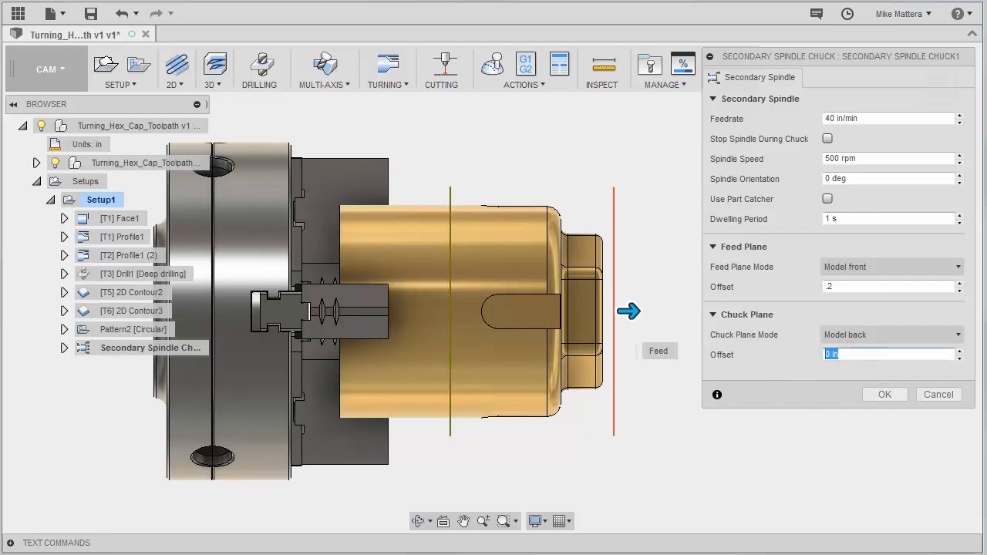
{"action": "type", "text": "-1.6"}
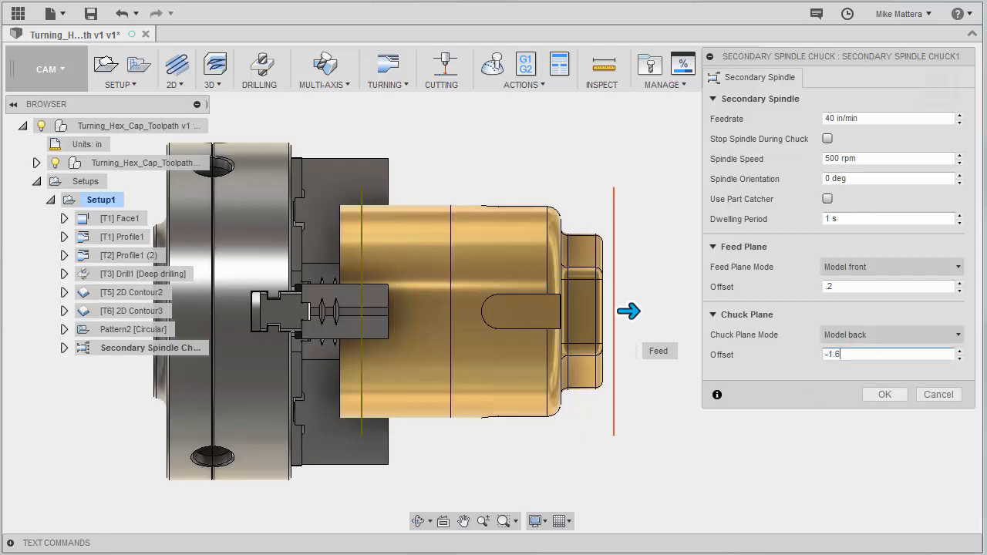
{"action": "mouse_move", "coordinate": [848, 341]}
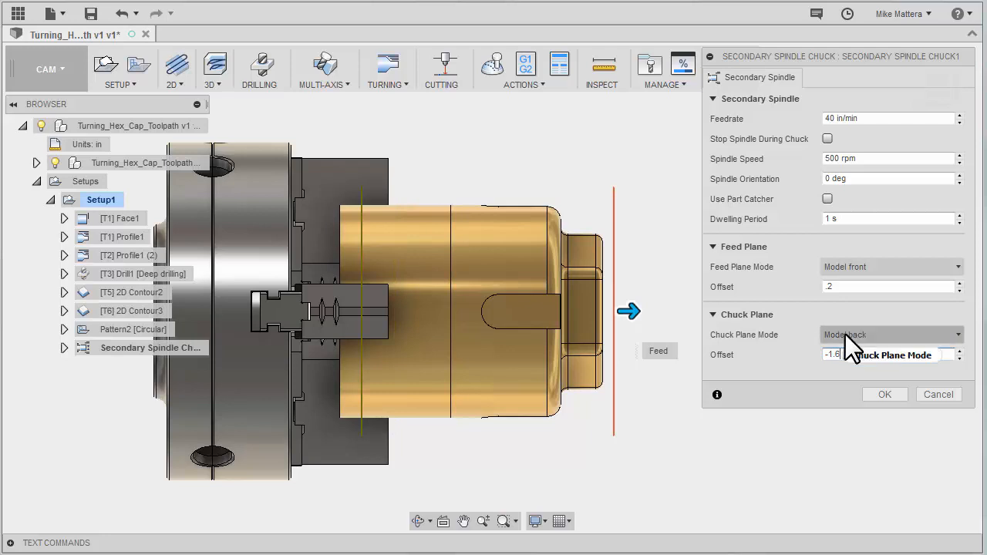
{"action": "left_click", "coordinate": [887, 334]}
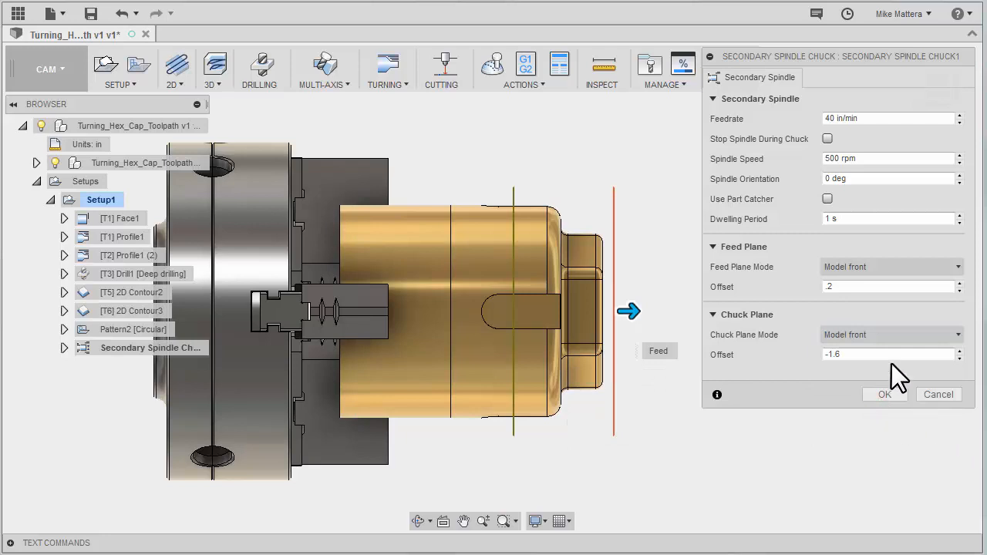
{"action": "mouse_move", "coordinate": [874, 347]}
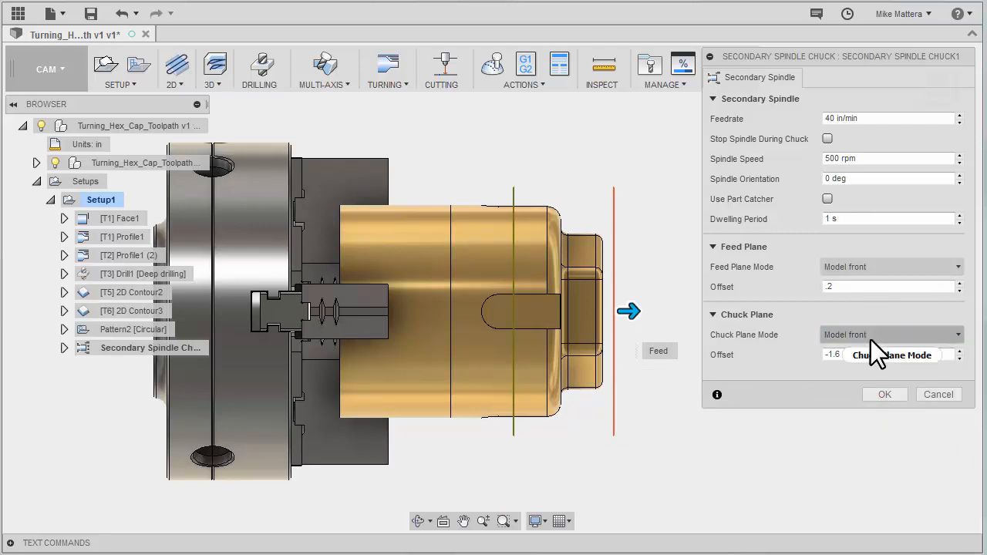
{"action": "mouse_move", "coordinate": [681, 266]}
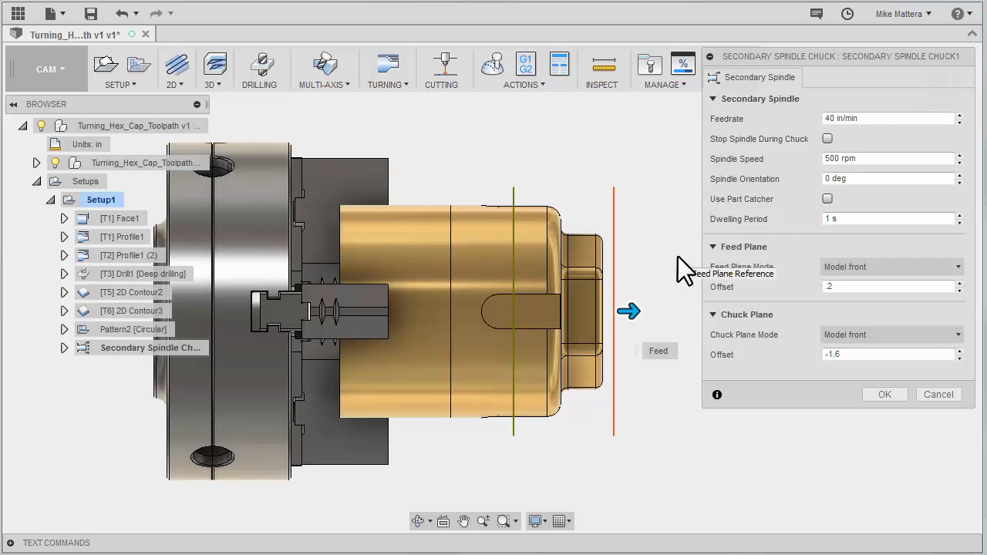
{"action": "left_click", "coordinate": [891, 334]}
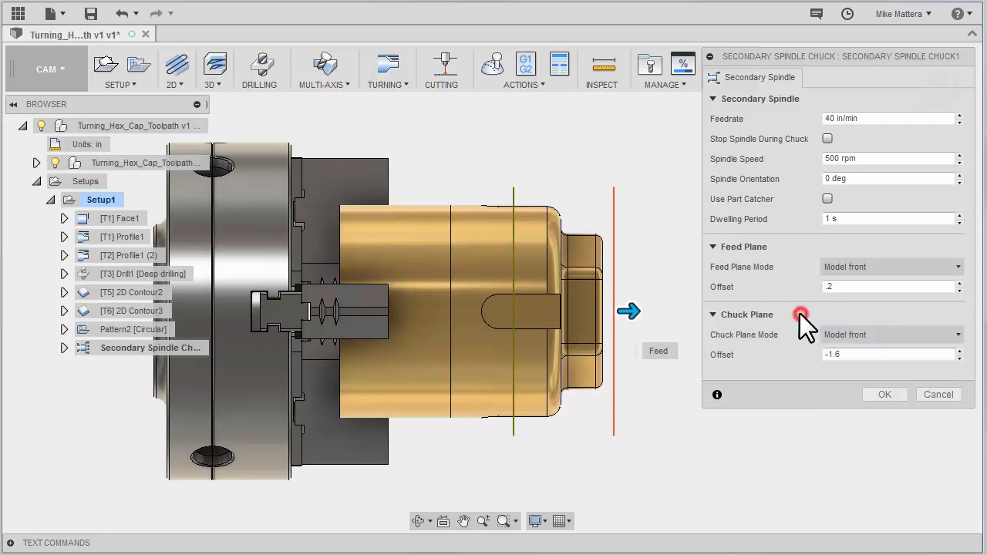
{"action": "mouse_move", "coordinate": [806, 324]}
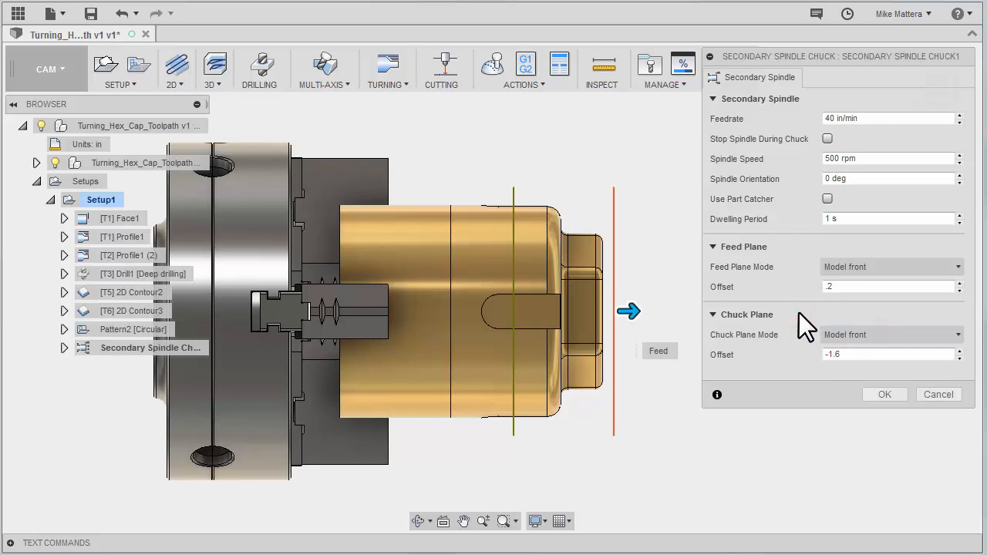
{"action": "mouse_move", "coordinate": [902, 443]}
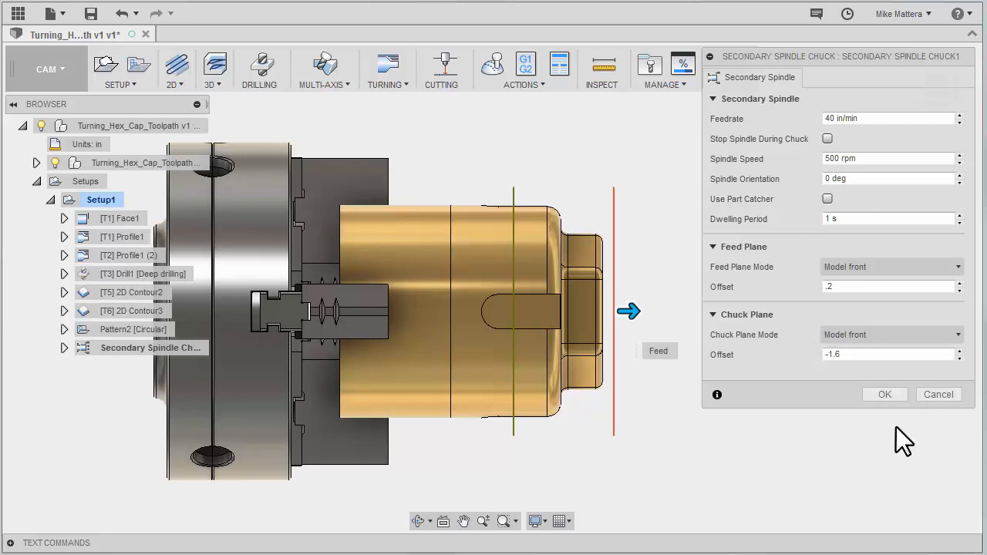
Confirm the chuck dialog so Secondary Spindle Chuck1 is saved in Setup1.
{"action": "left_click", "coordinate": [884, 394]}
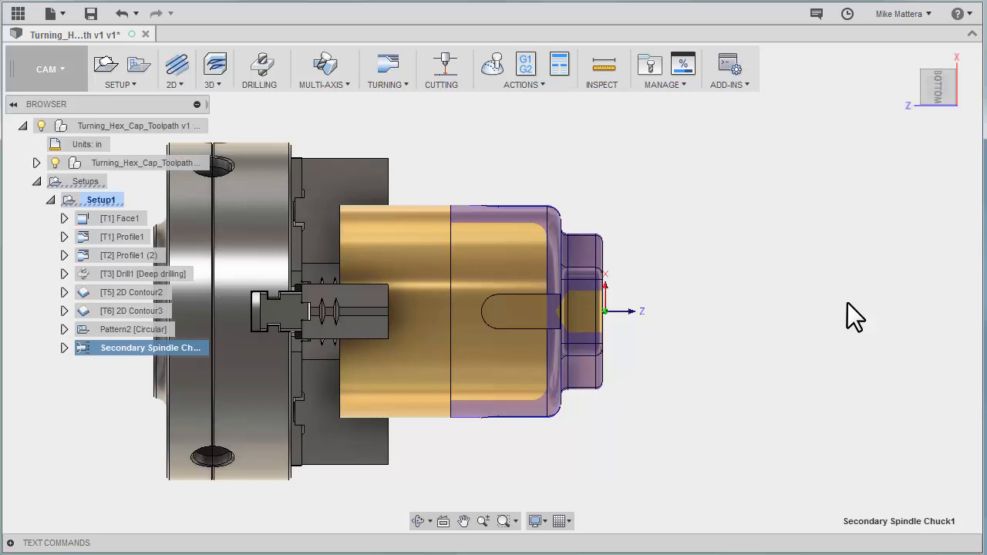
{"action": "mouse_move", "coordinate": [459, 235]}
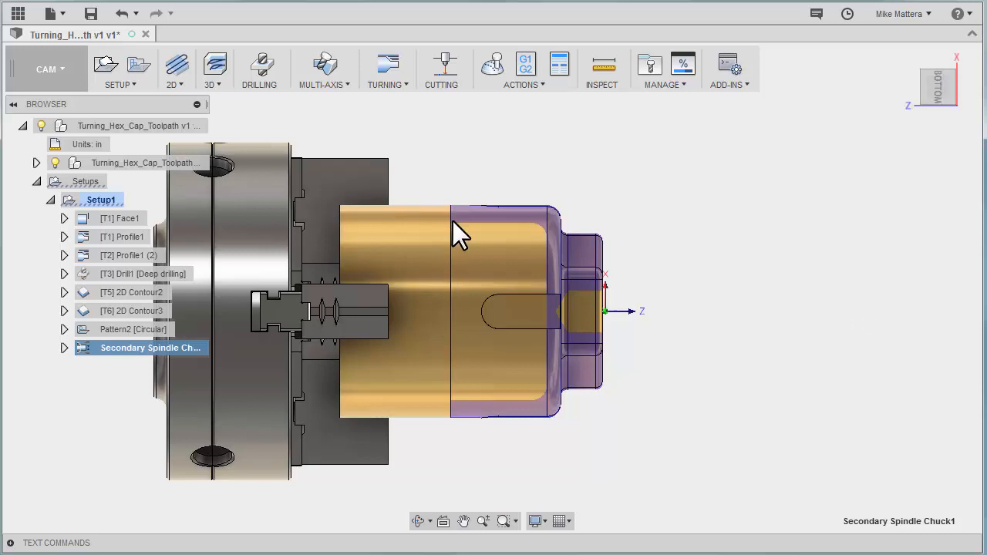
Start a Turning Part operation using the 7 - groove square tool.
{"action": "left_click", "coordinate": [387, 69]}
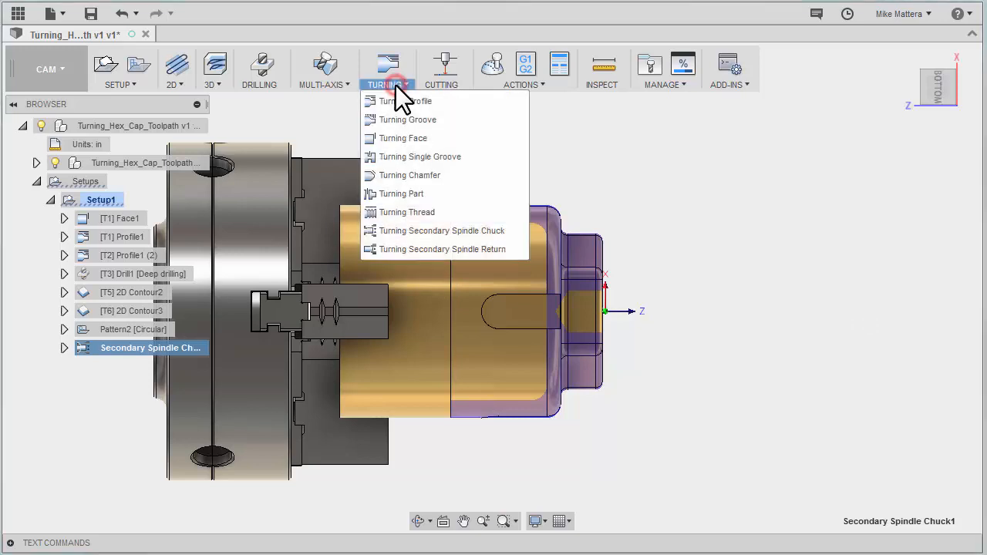
{"action": "mouse_move", "coordinate": [400, 194]}
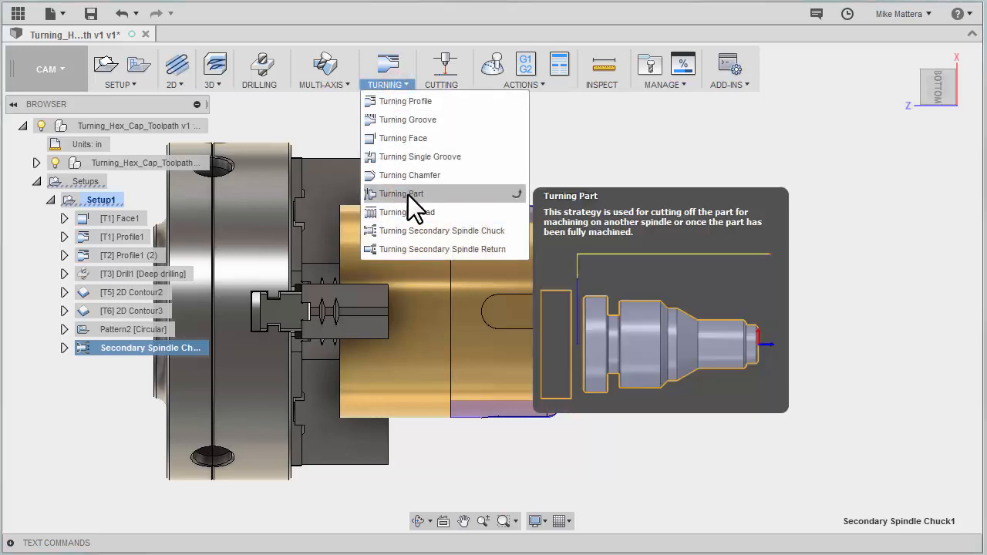
{"action": "left_click", "coordinate": [400, 194]}
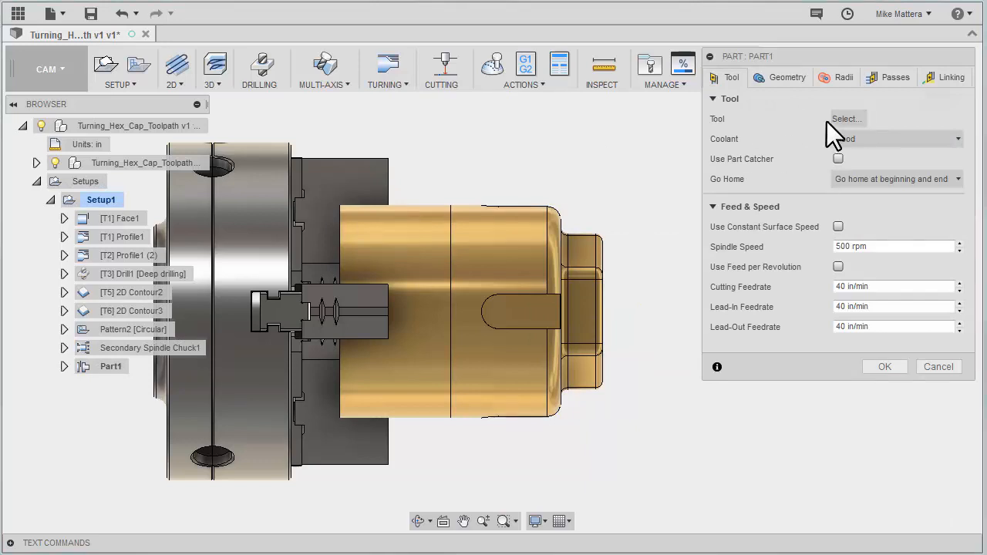
{"action": "left_click", "coordinate": [846, 118]}
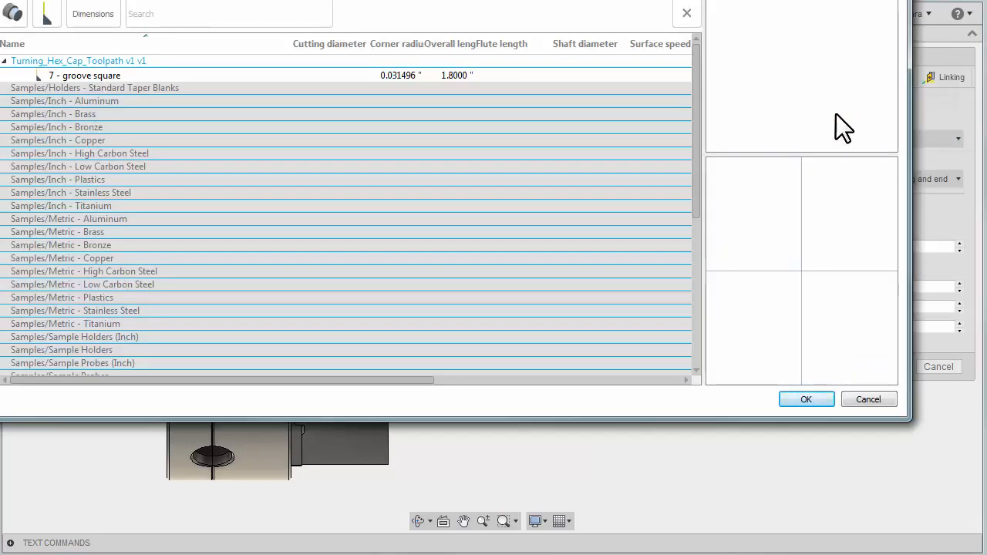
{"action": "left_click", "coordinate": [85, 74]}
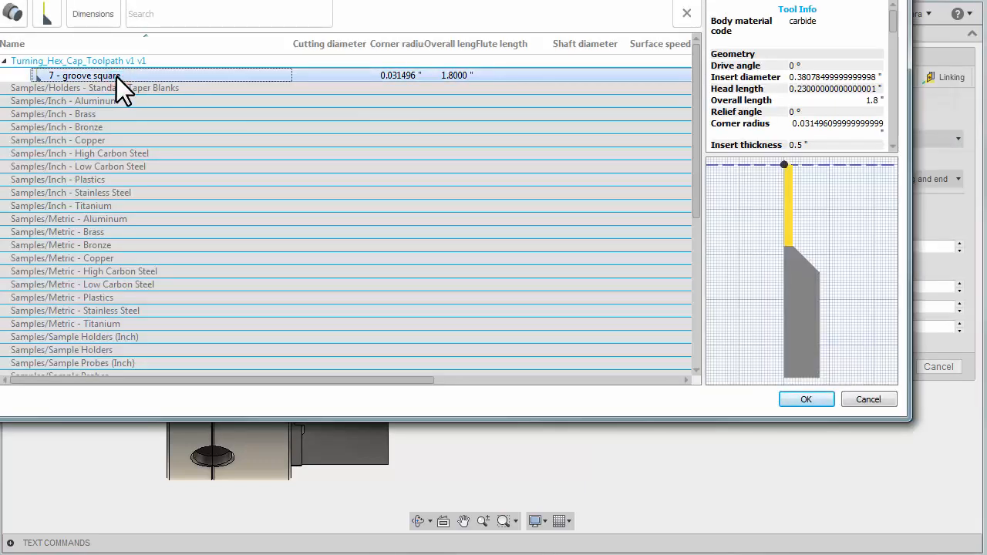
{"action": "left_click", "coordinate": [806, 399]}
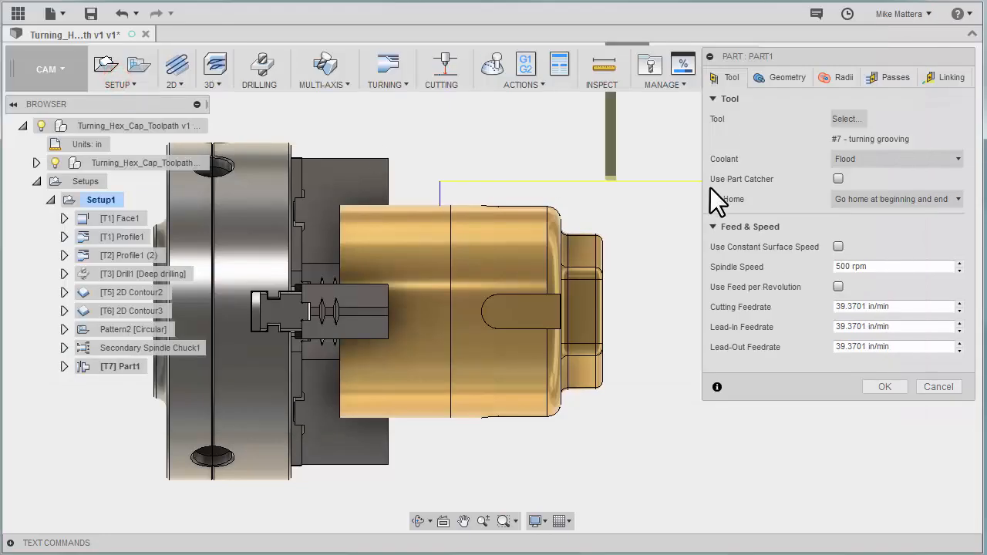
{"action": "mouse_move", "coordinate": [808, 139]}
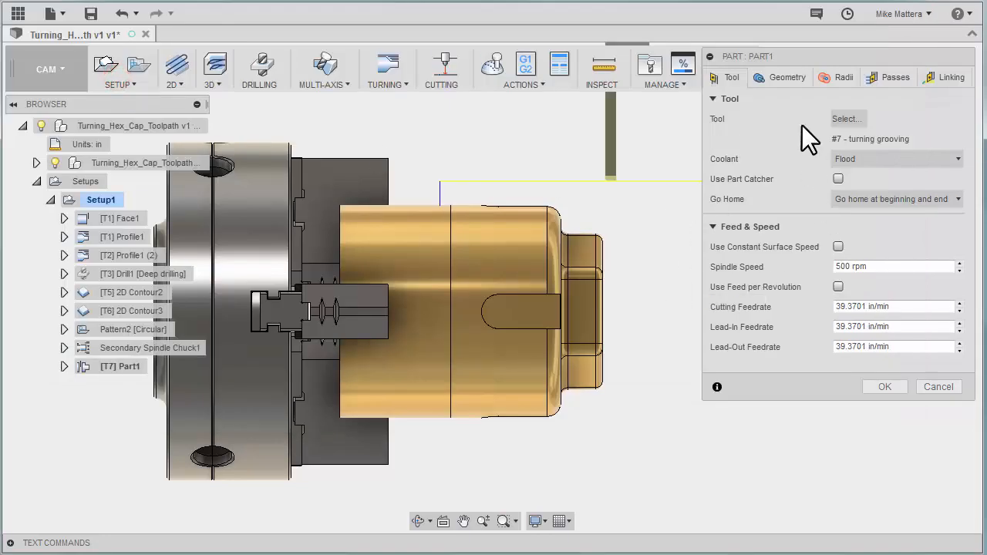
Show the part-off operation's Geometry settings, with Confinement unchecked.
{"action": "left_click", "coordinate": [786, 77]}
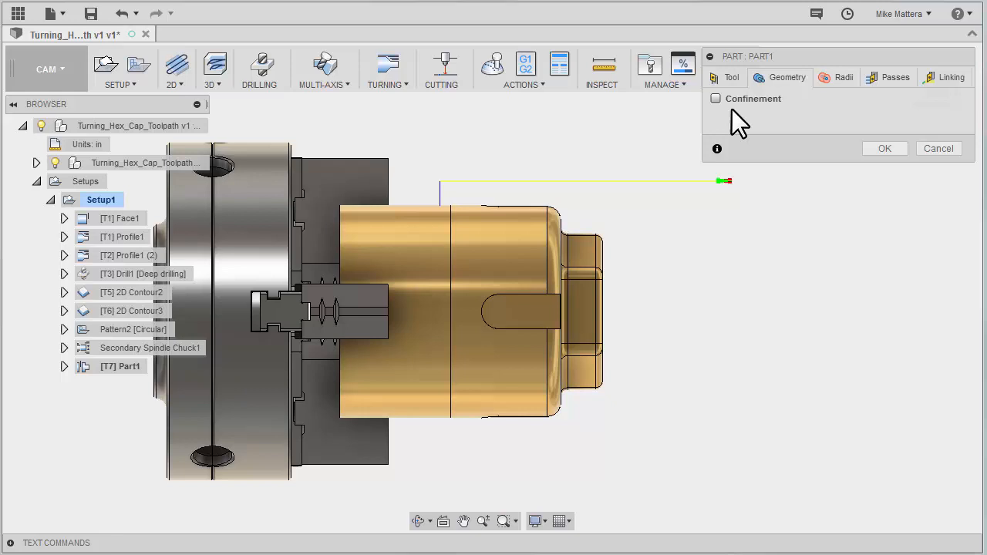
{"action": "mouse_move", "coordinate": [786, 127]}
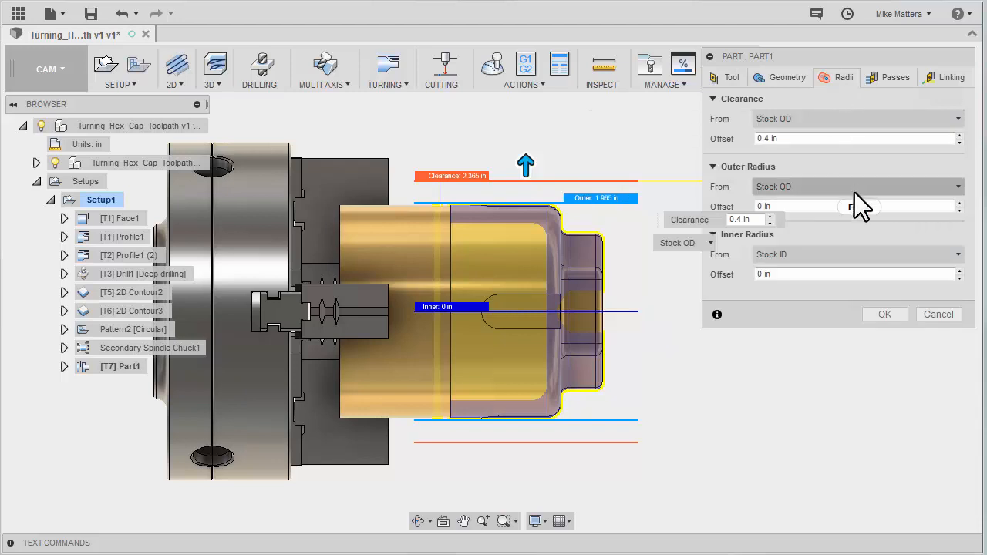
{"action": "mouse_move", "coordinate": [827, 274]}
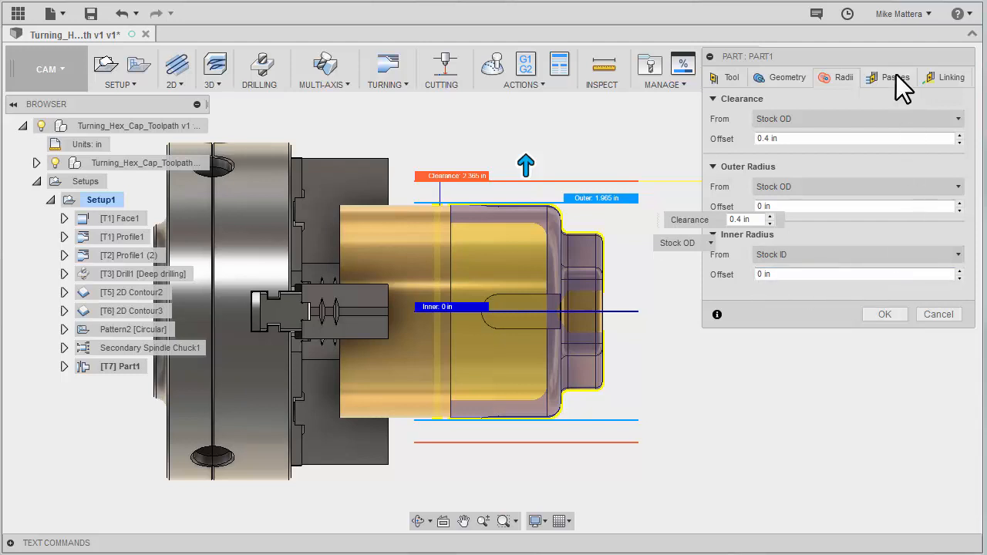
Enable pecking in the part-off passes, leaving reduced feedrate off.
{"action": "left_click", "coordinate": [896, 77]}
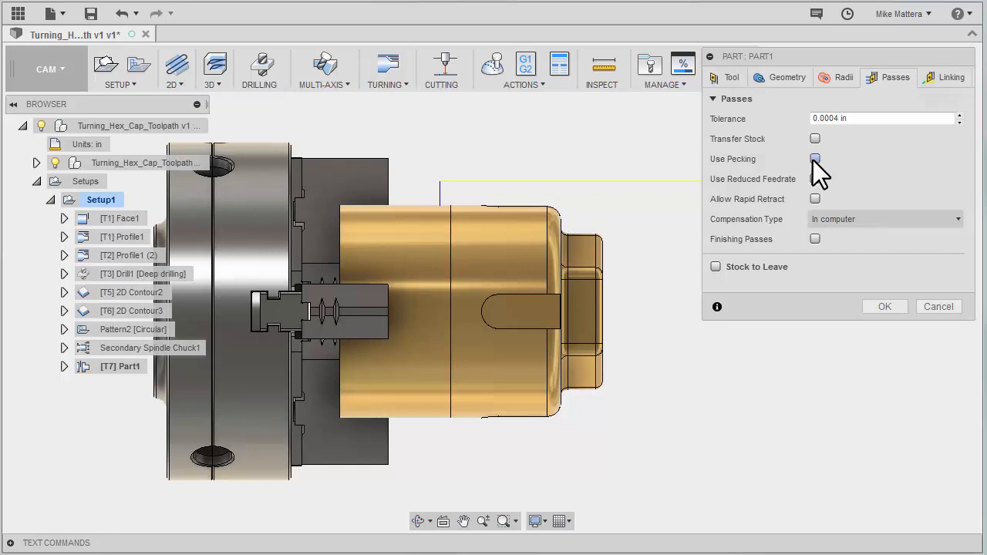
{"action": "left_click", "coordinate": [815, 159]}
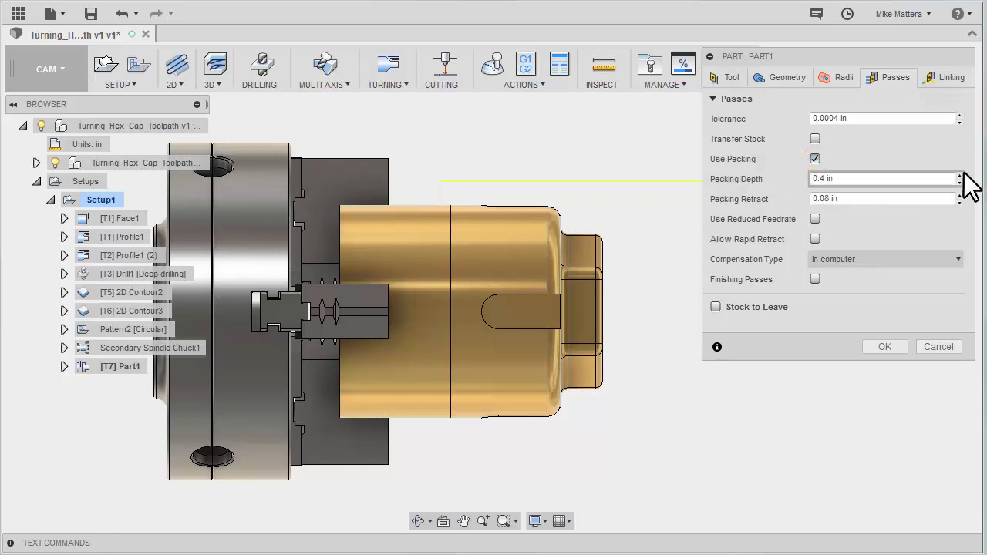
{"action": "mouse_move", "coordinate": [963, 166]}
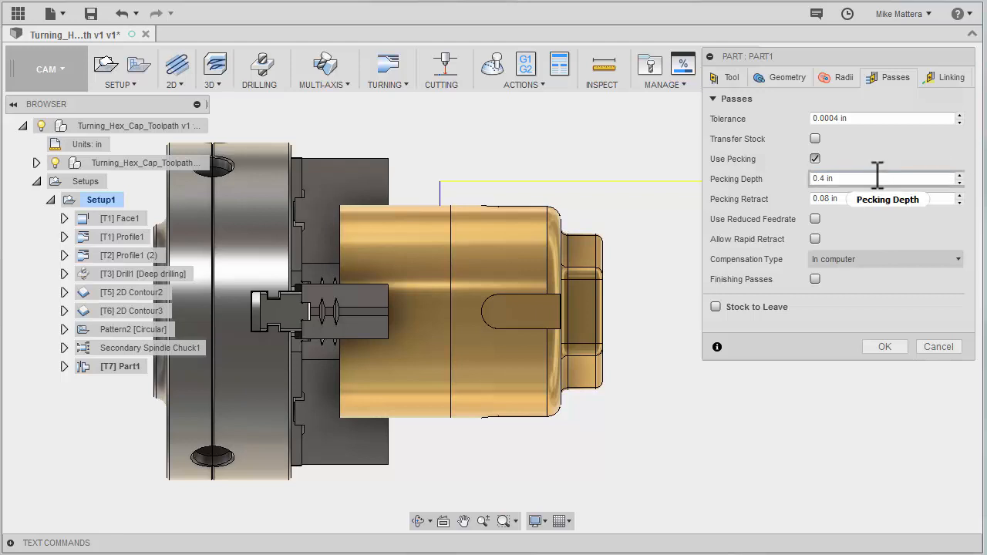
{"action": "mouse_move", "coordinate": [853, 232]}
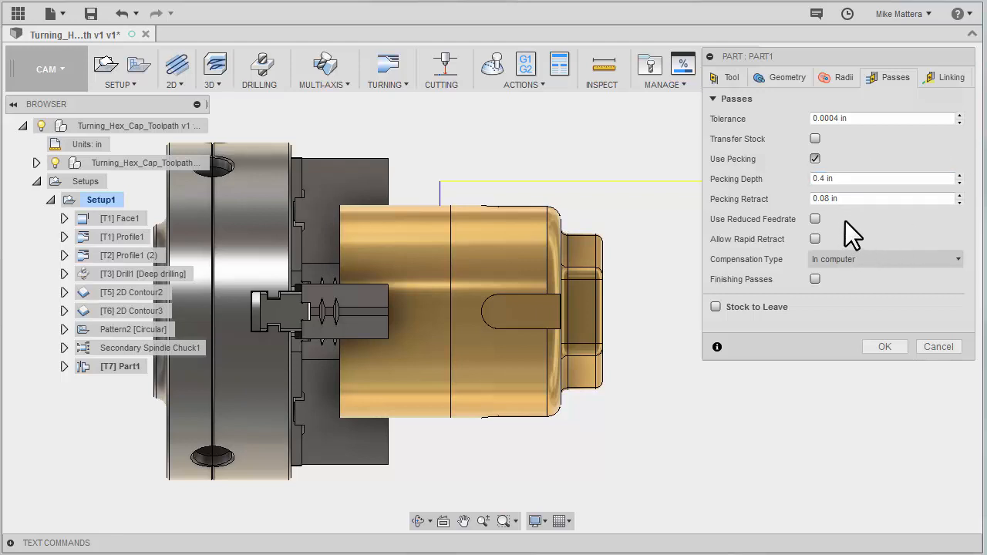
{"action": "mouse_move", "coordinate": [864, 236]}
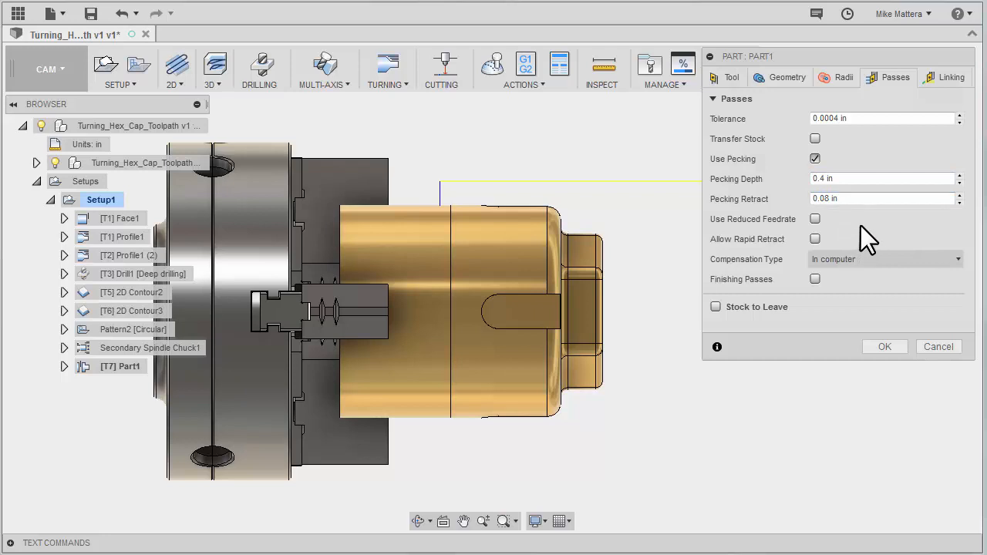
{"action": "mouse_move", "coordinate": [815, 139]}
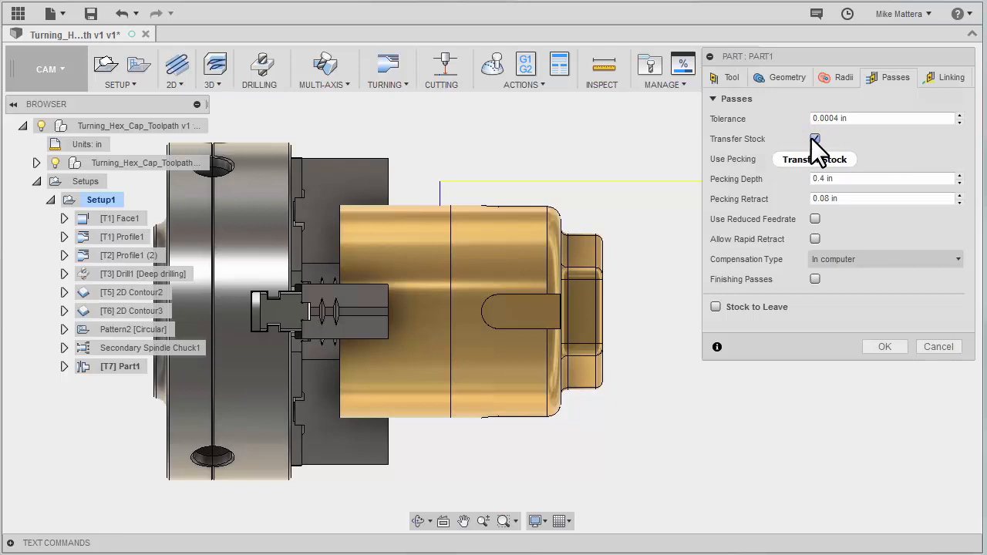
{"action": "mouse_move", "coordinate": [815, 139]}
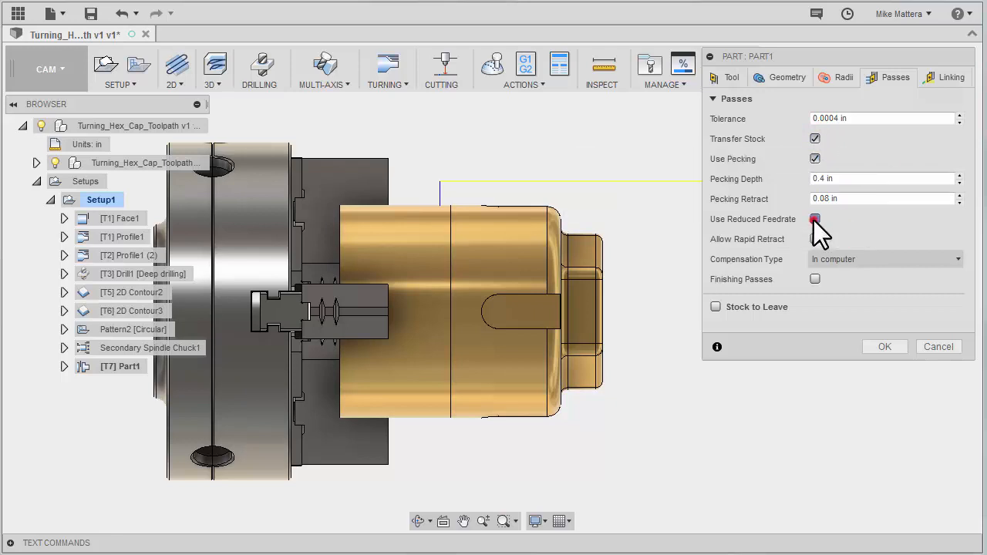
{"action": "left_click", "coordinate": [815, 219]}
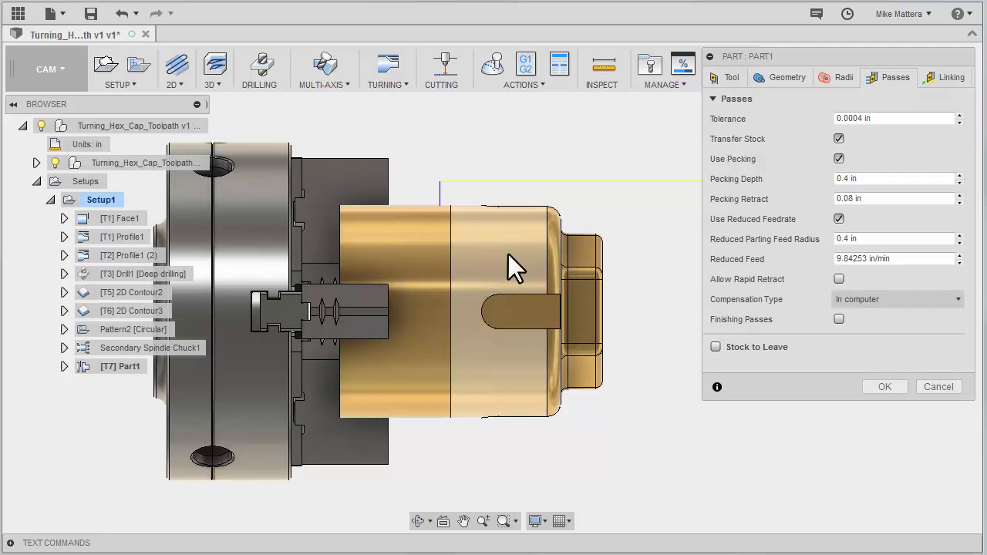
{"action": "mouse_move", "coordinate": [914, 245]}
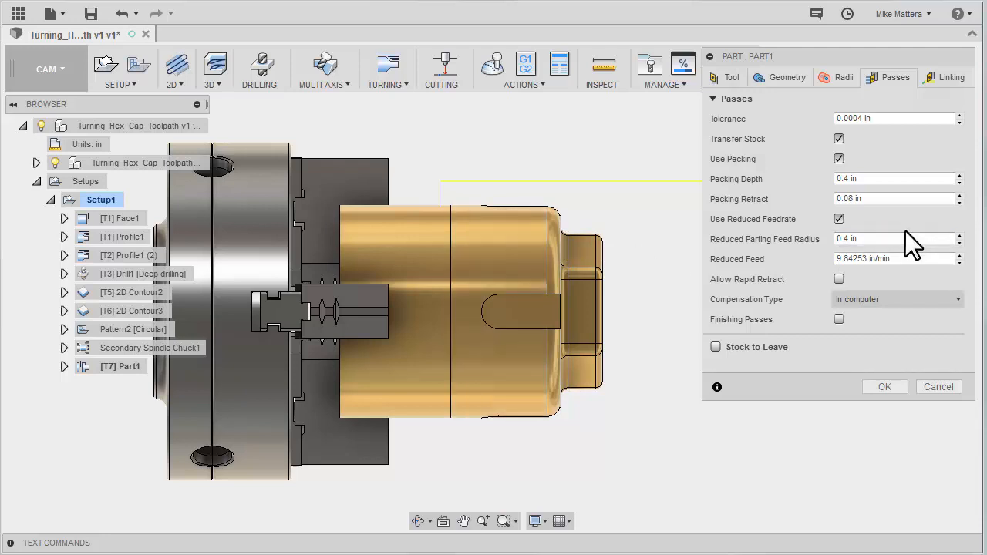
{"action": "mouse_move", "coordinate": [879, 238]}
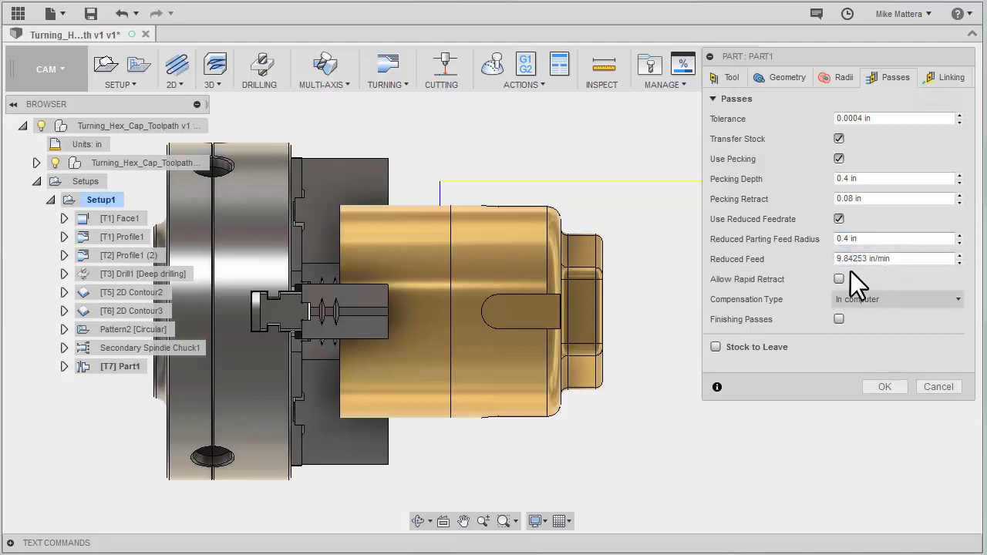
{"action": "mouse_move", "coordinate": [883, 285]}
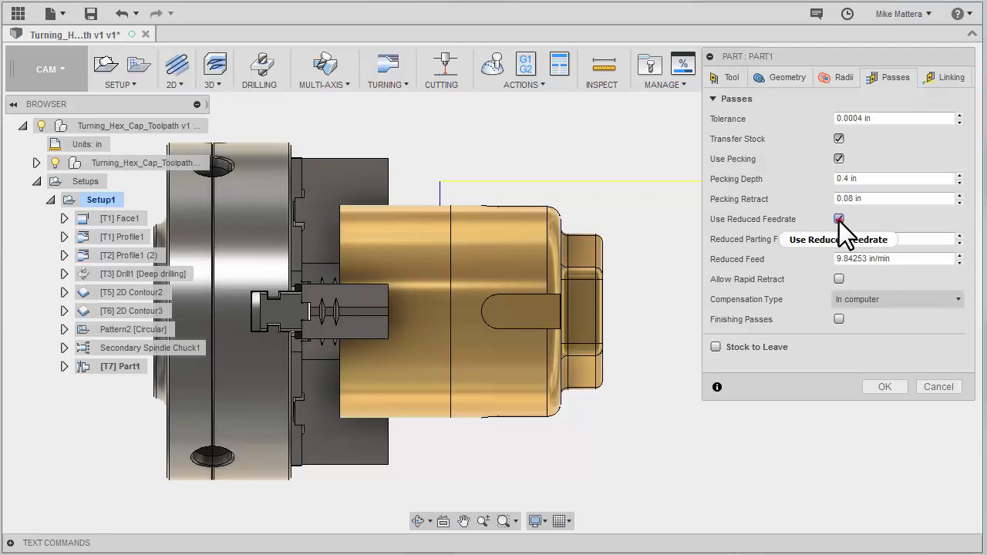
{"action": "left_click", "coordinate": [839, 219]}
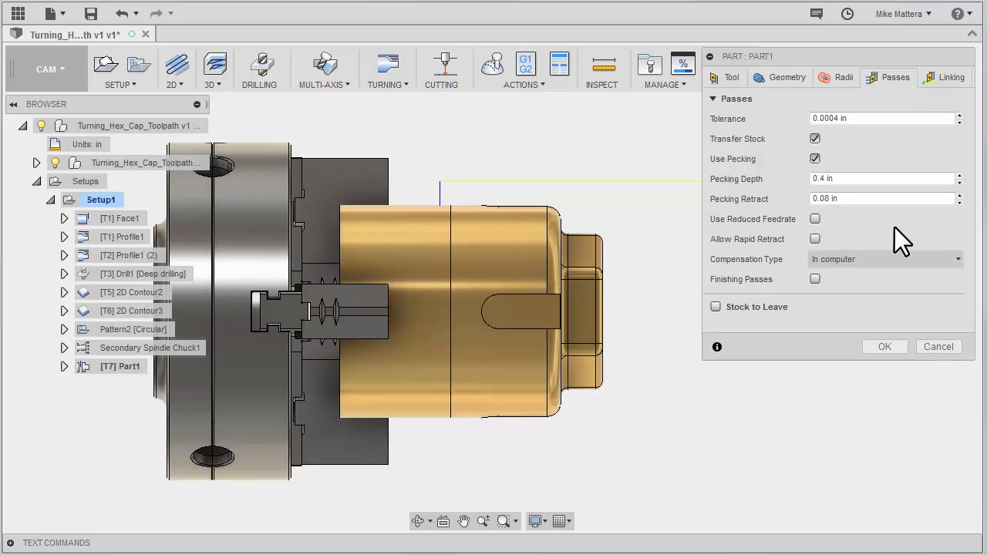
Leave 0.004 in axial stock and confirm the Part1 cutoff operation.
{"action": "left_click", "coordinate": [715, 306]}
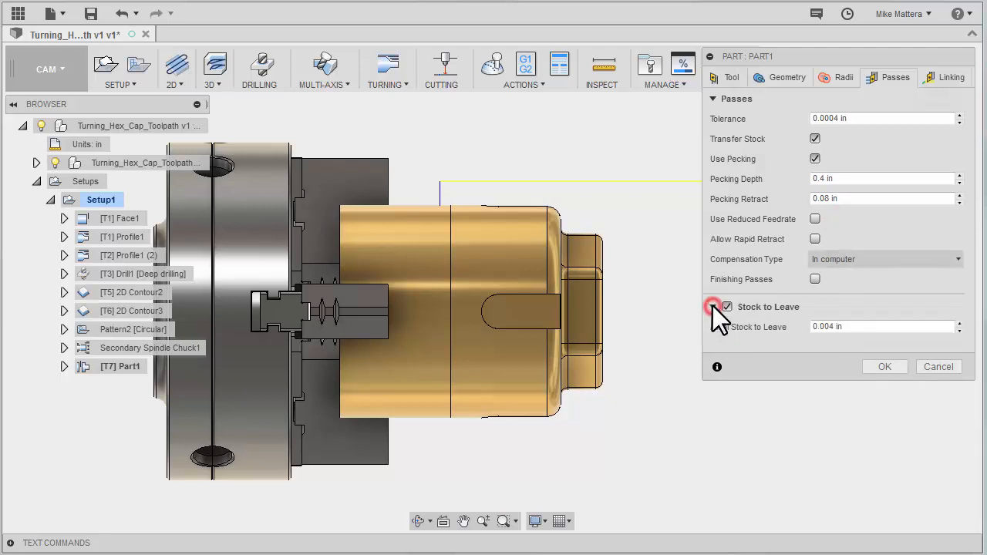
{"action": "left_click", "coordinate": [726, 307]}
{"action": "type", "text": "0.04"}
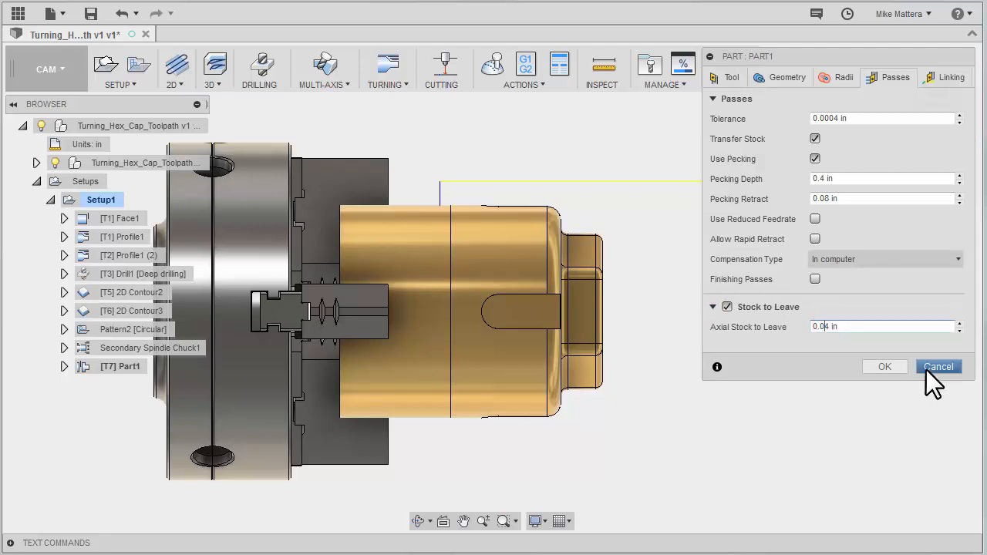
{"action": "mouse_move", "coordinate": [891, 426]}
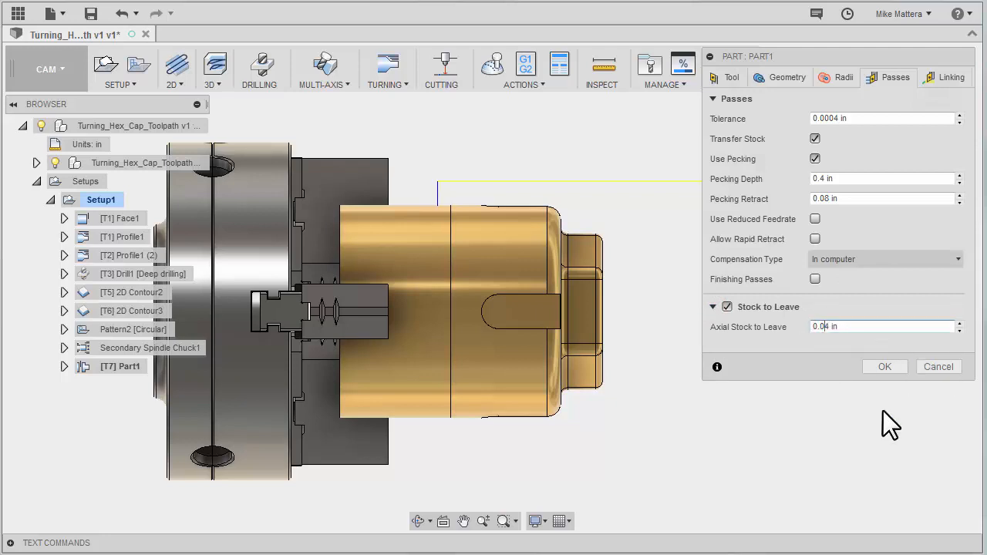
{"action": "mouse_move", "coordinate": [868, 399]}
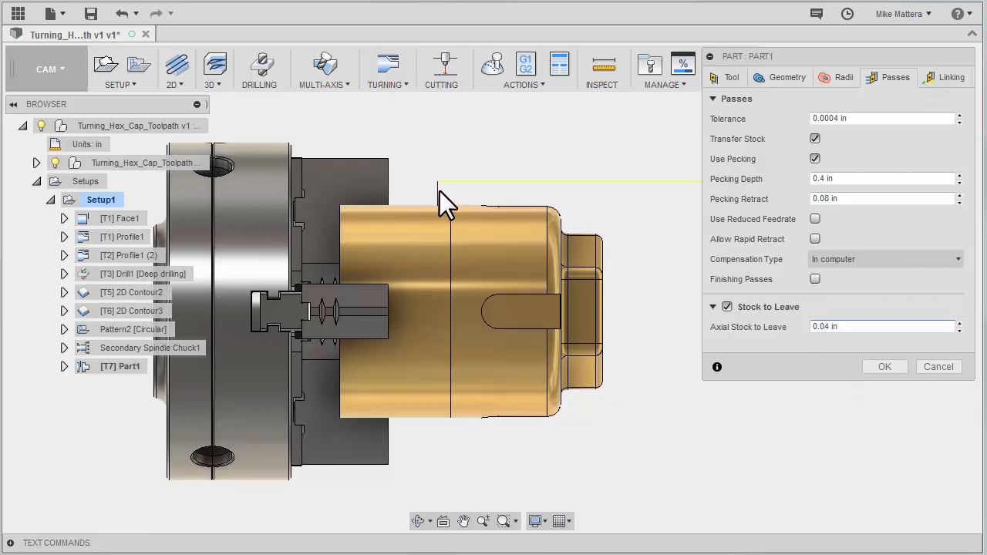
{"action": "mouse_move", "coordinate": [484, 236]}
{"action": "type", "text": "0.004"}
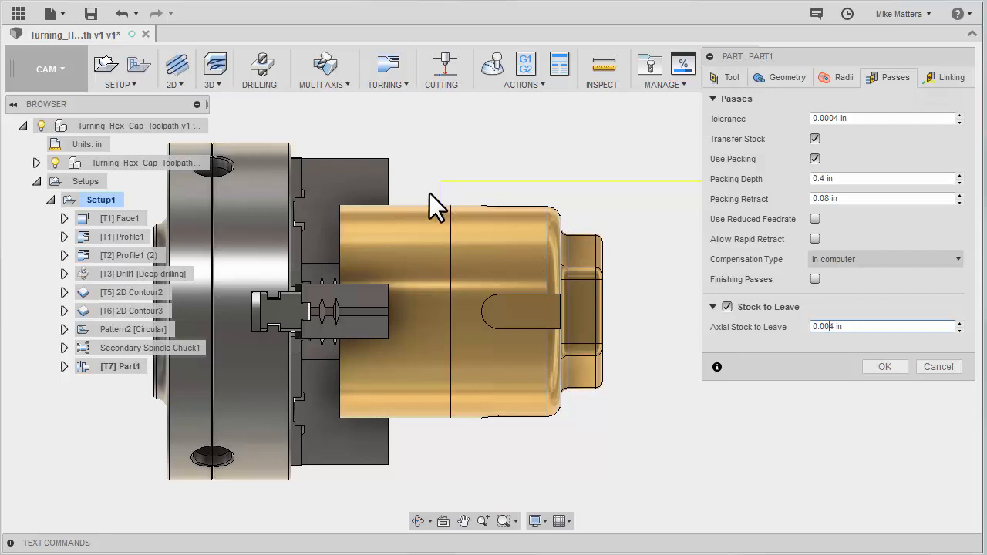
{"action": "mouse_move", "coordinate": [544, 285]}
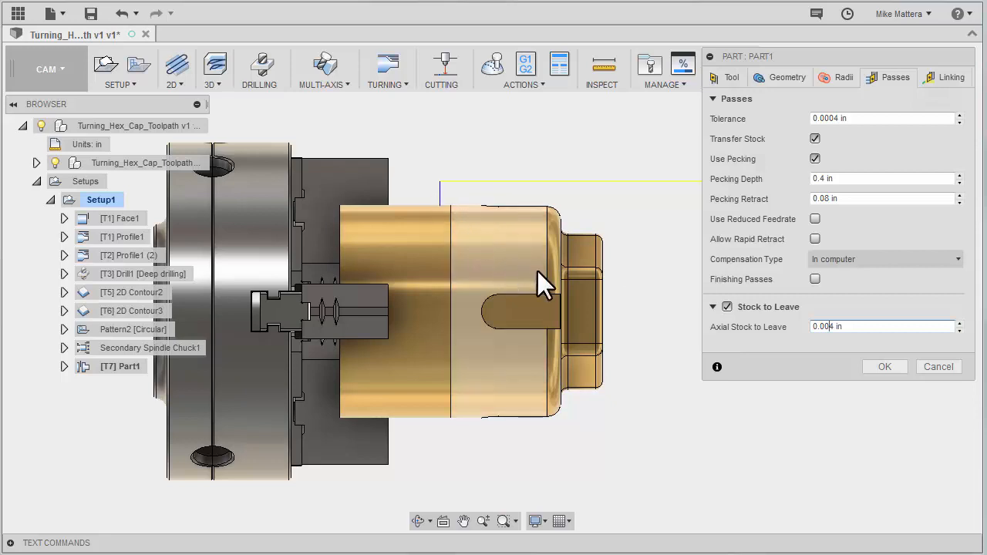
{"action": "left_click", "coordinate": [950, 77]}
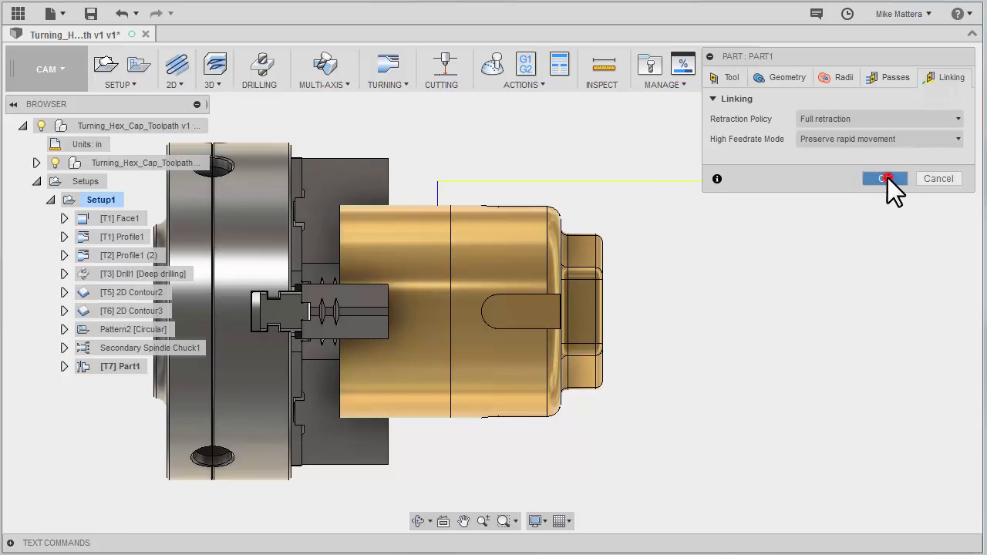
{"action": "left_click", "coordinate": [885, 179]}
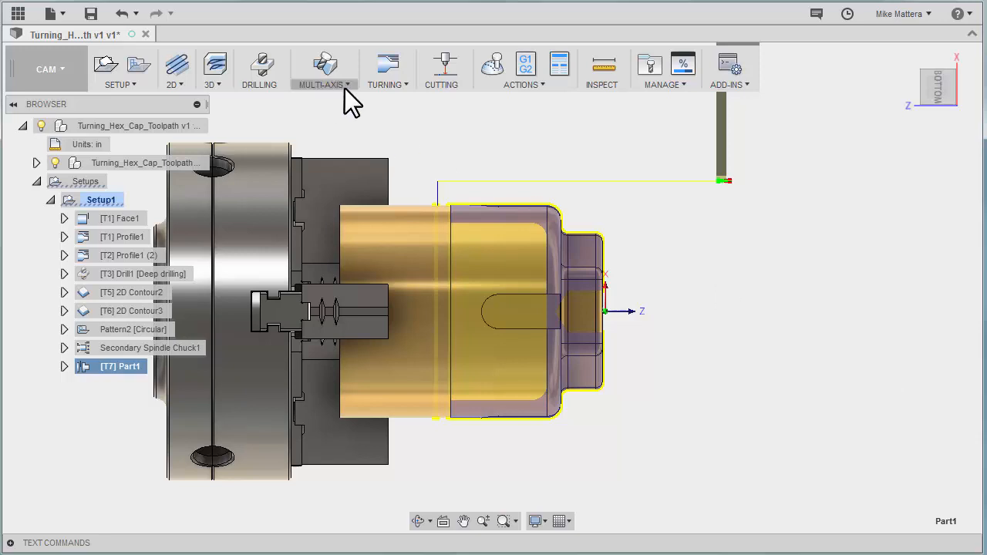
Add a Turning Secondary Spindle Return with Open Spindle Chucks set to Keep both clamped.
{"action": "left_click", "coordinate": [388, 70]}
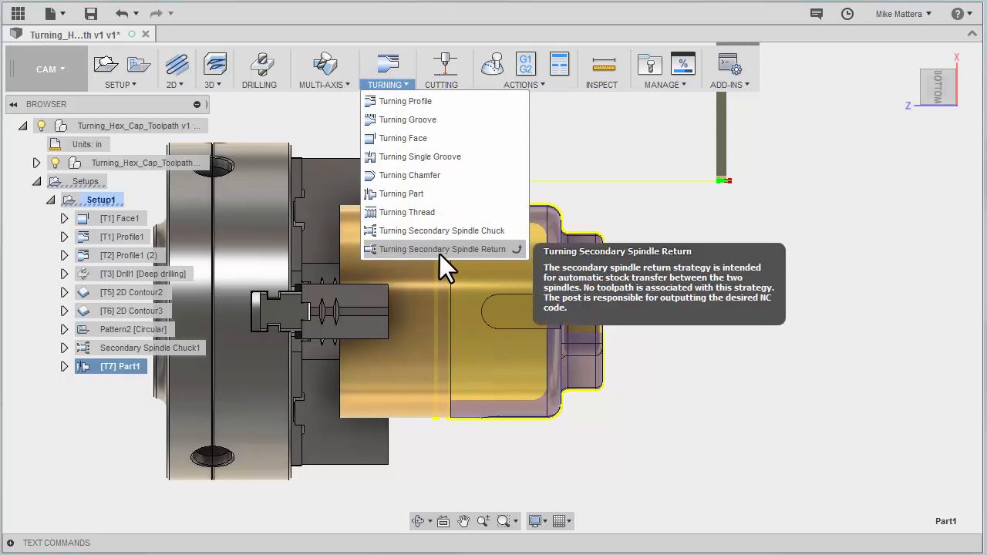
{"action": "mouse_move", "coordinate": [443, 266]}
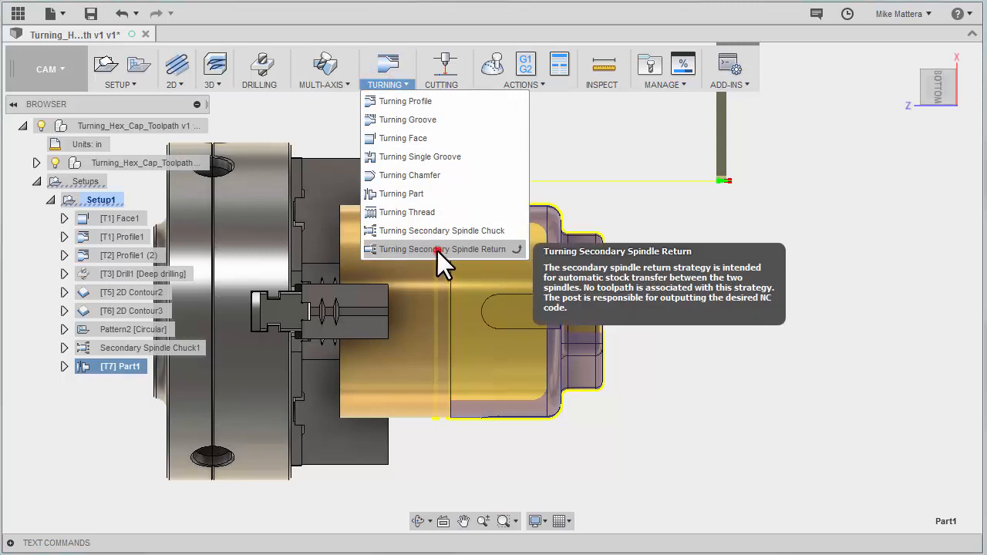
{"action": "left_click", "coordinate": [442, 248]}
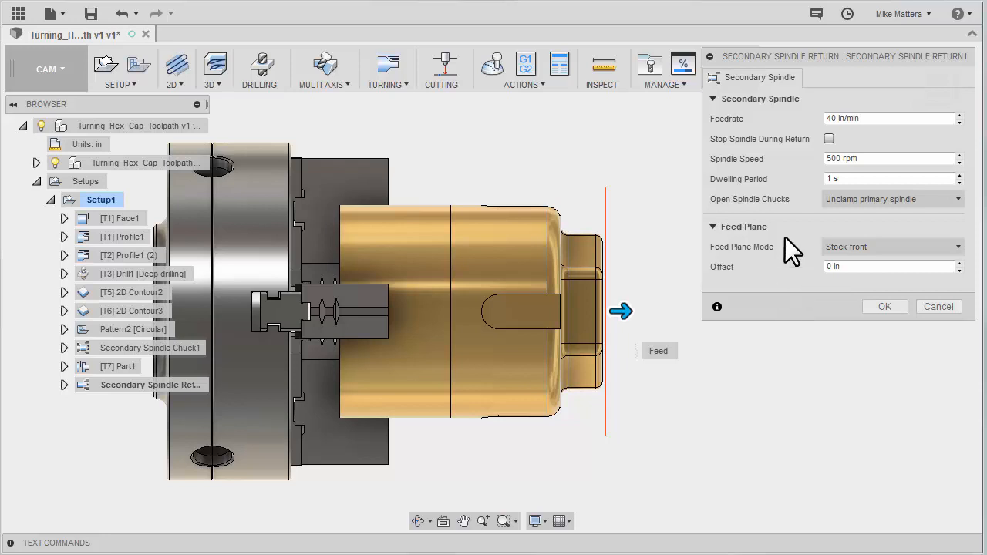
{"action": "mouse_move", "coordinate": [513, 188]}
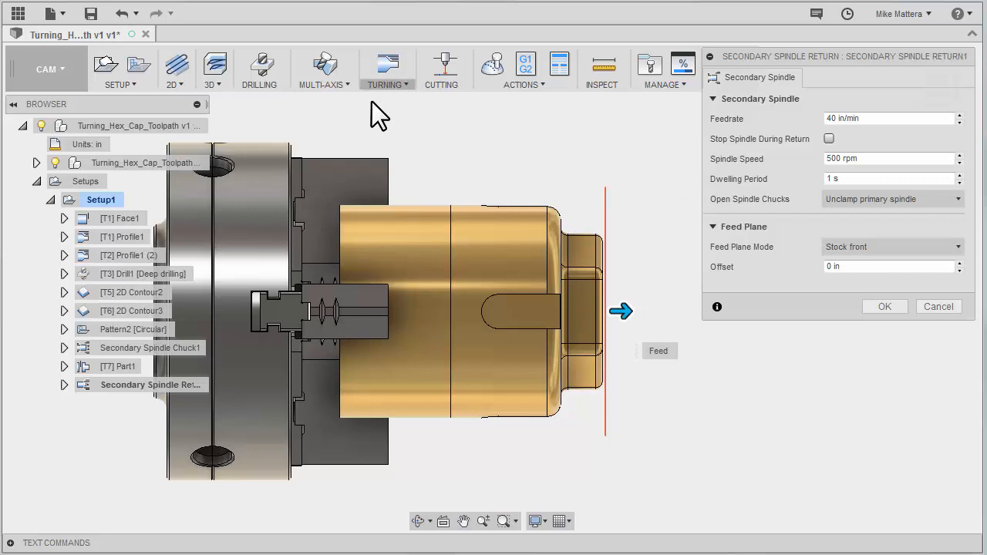
{"action": "mouse_move", "coordinate": [652, 162]}
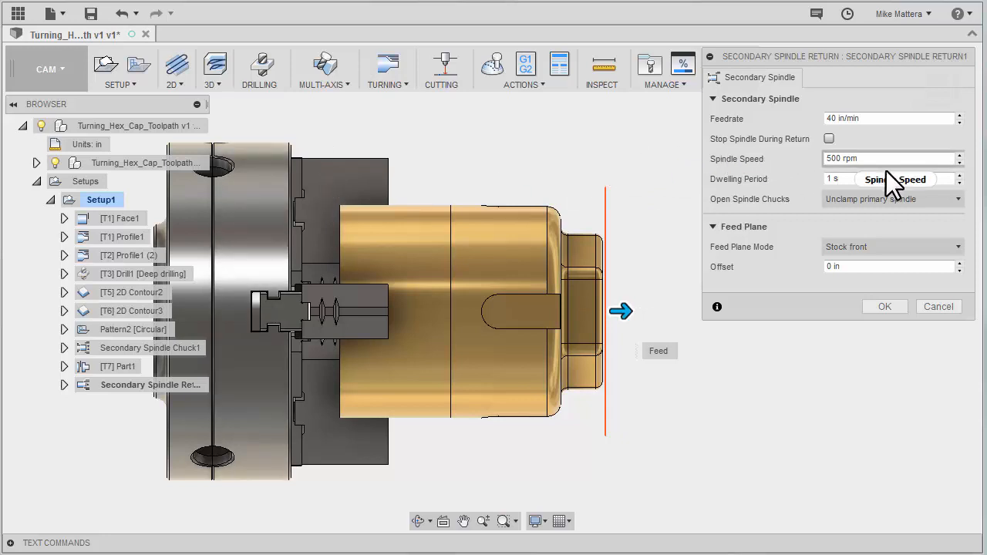
{"action": "mouse_move", "coordinate": [768, 193]}
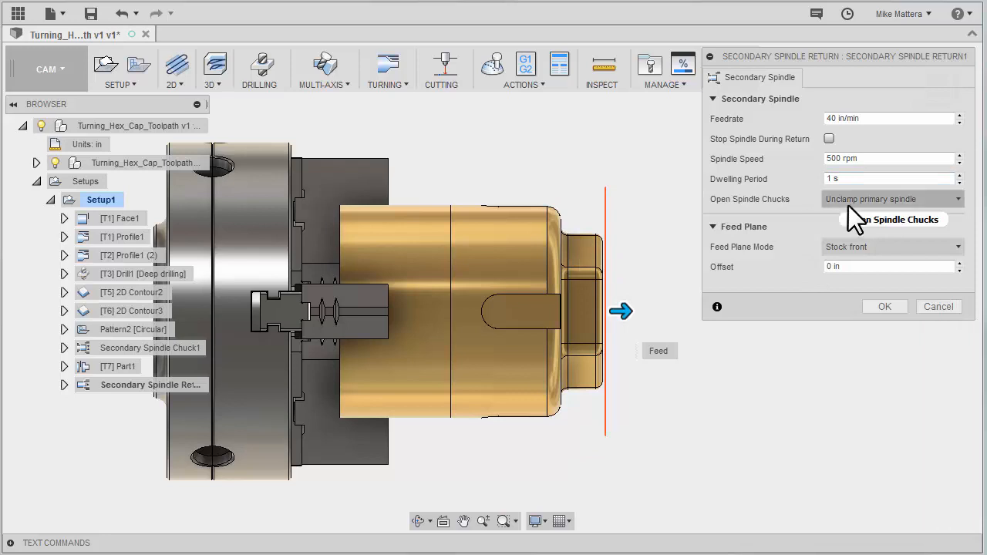
{"action": "mouse_move", "coordinate": [856, 208]}
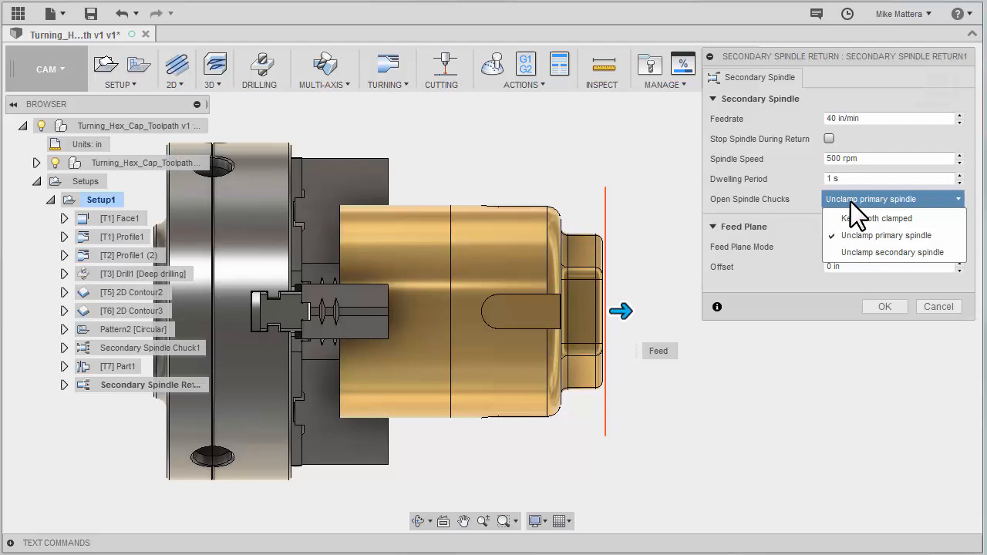
{"action": "mouse_move", "coordinate": [844, 212]}
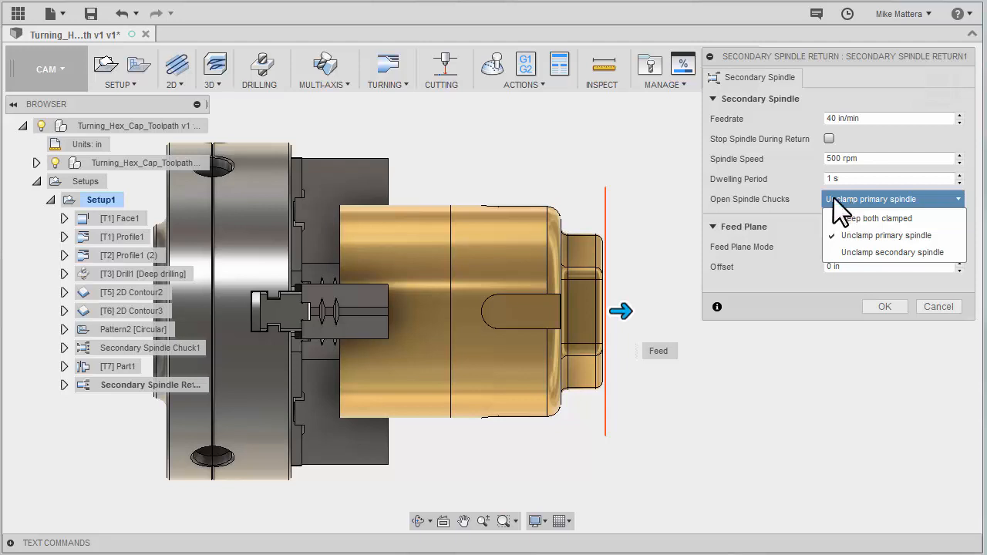
{"action": "left_click", "coordinate": [878, 219]}
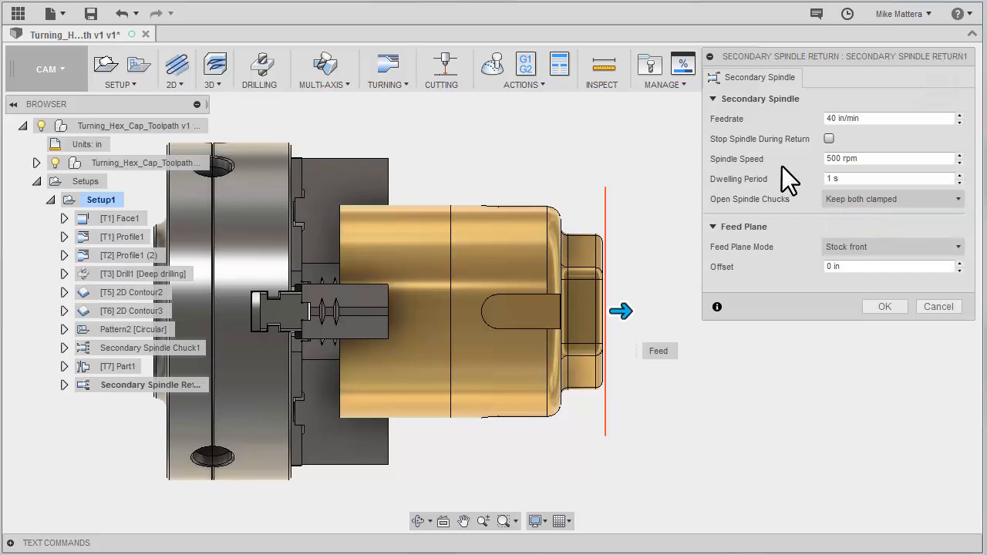
{"action": "mouse_move", "coordinate": [400, 238]}
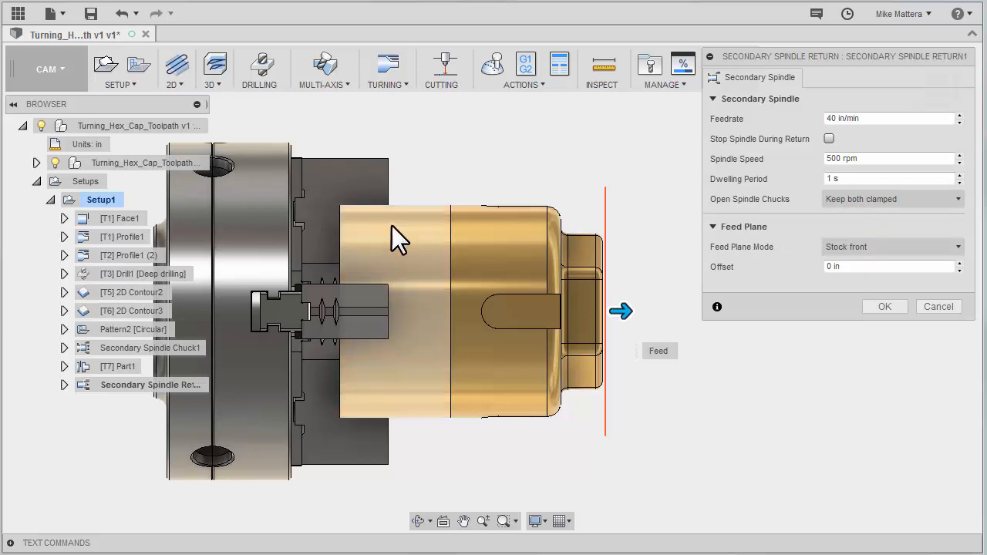
{"action": "mouse_move", "coordinate": [397, 235]}
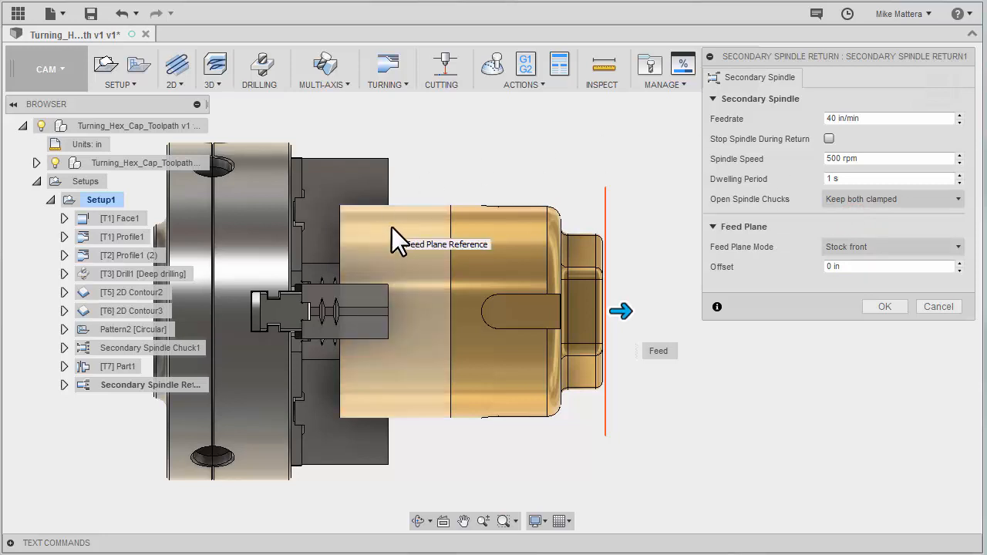
{"action": "mouse_move", "coordinate": [378, 258]}
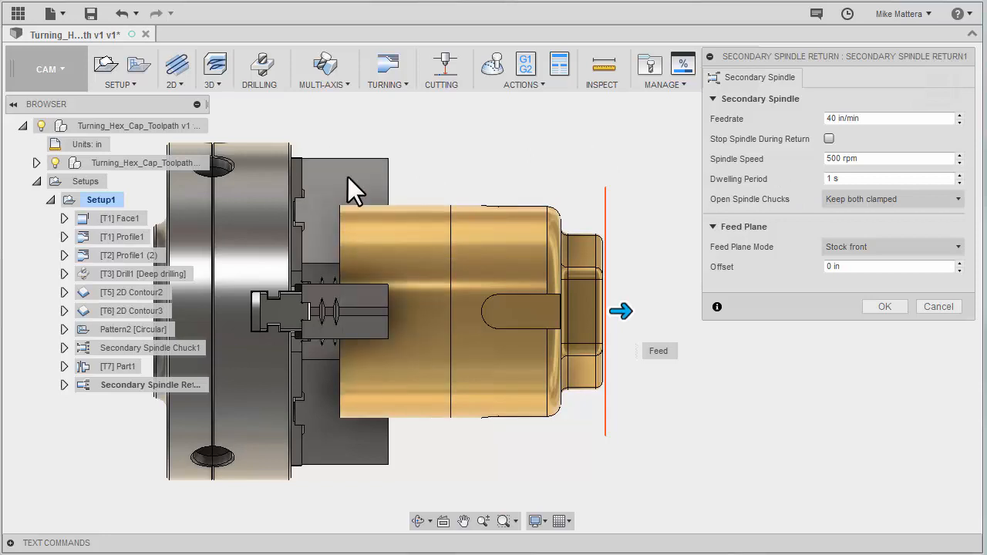
{"action": "mouse_move", "coordinate": [459, 181]}
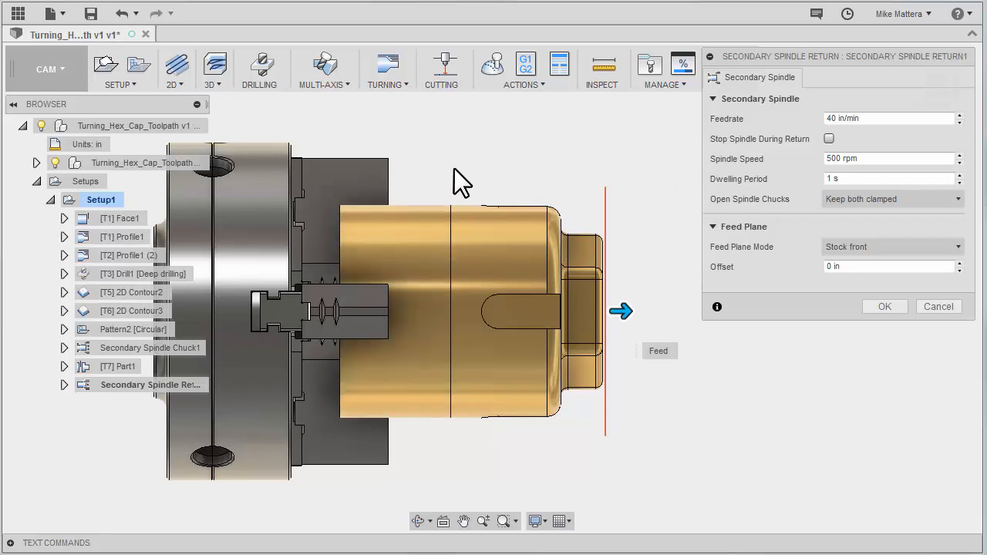
{"action": "mouse_move", "coordinate": [606, 179]}
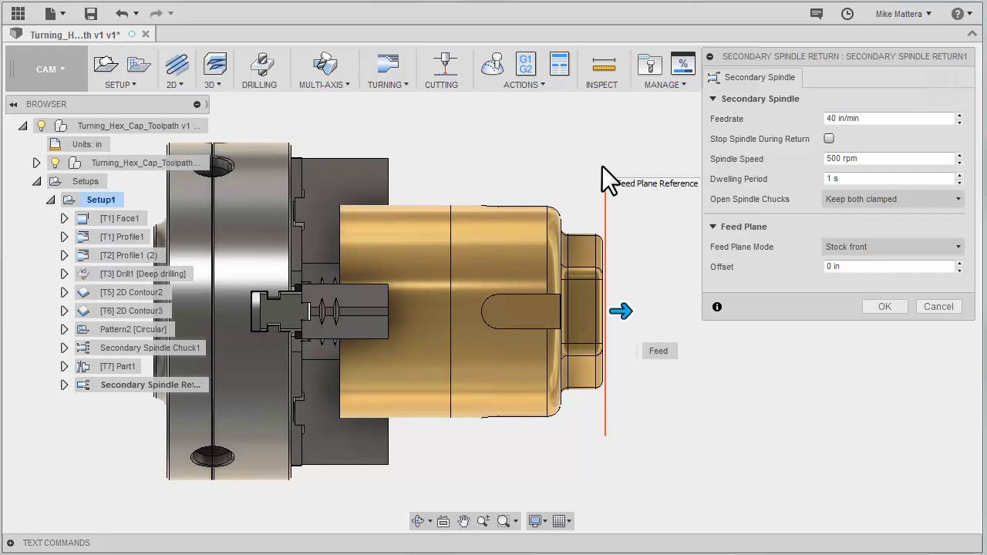
{"action": "mouse_move", "coordinate": [677, 255]}
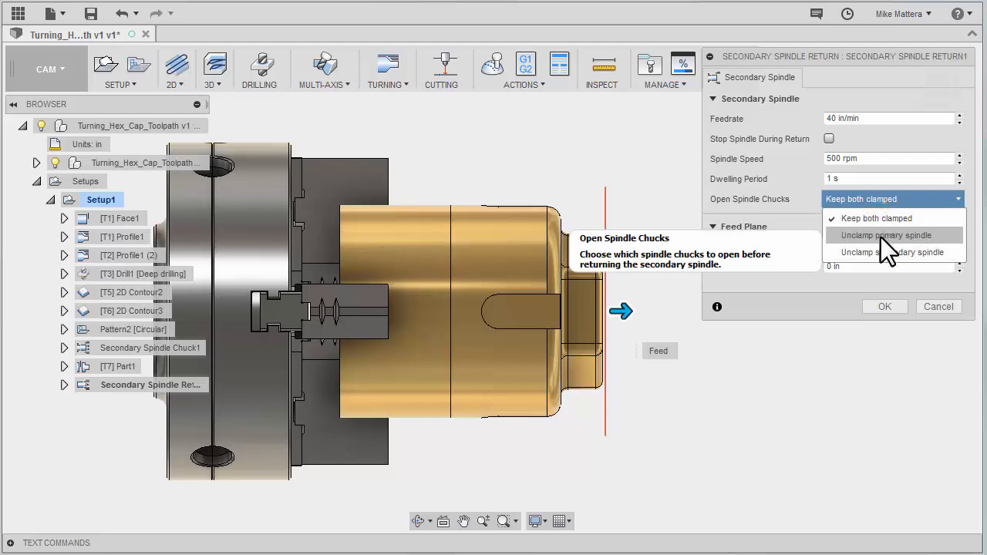
Review the chuck options, then base the feed plane on Model front with a 0.2 offset.
{"action": "left_click", "coordinate": [877, 218]}
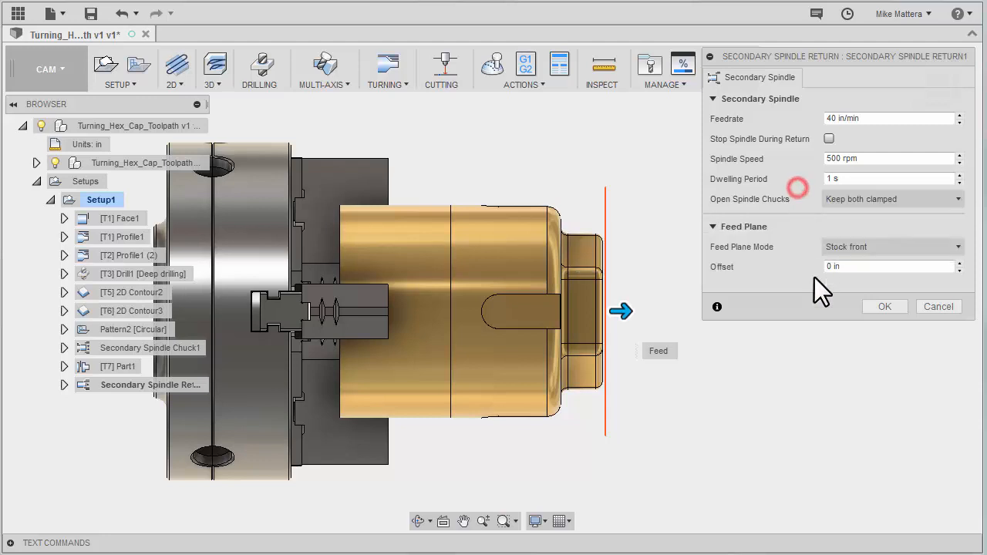
{"action": "mouse_move", "coordinate": [779, 266]}
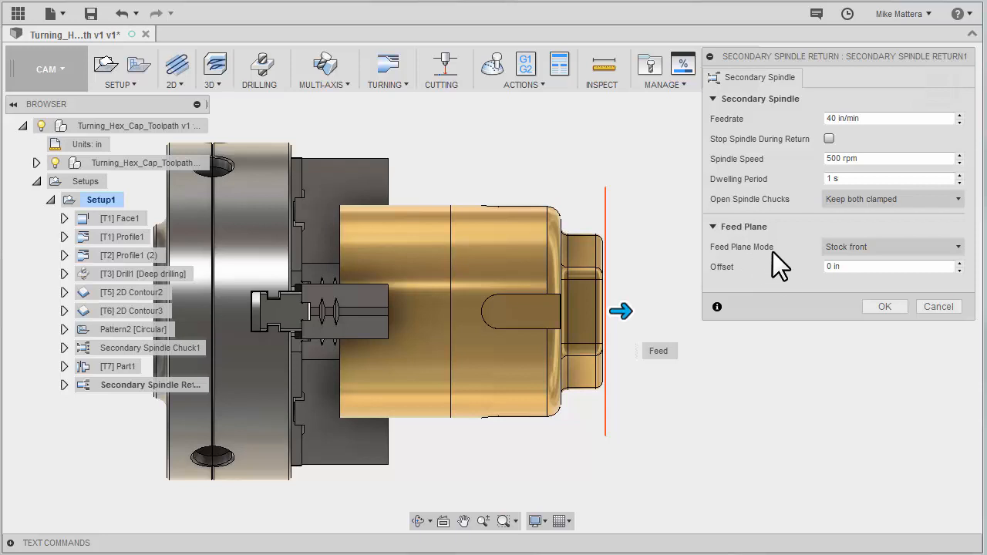
{"action": "mouse_move", "coordinate": [604, 210]}
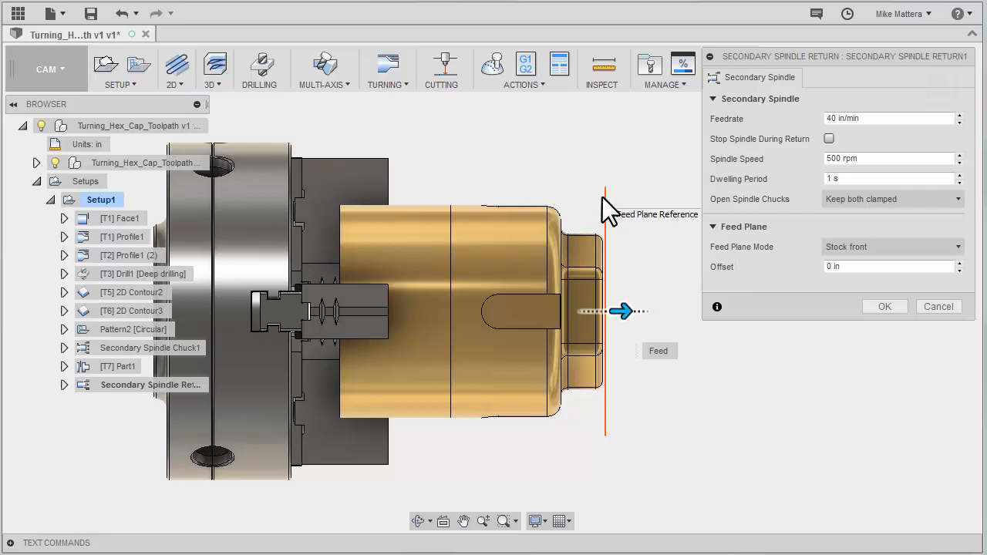
{"action": "mouse_move", "coordinate": [871, 270]}
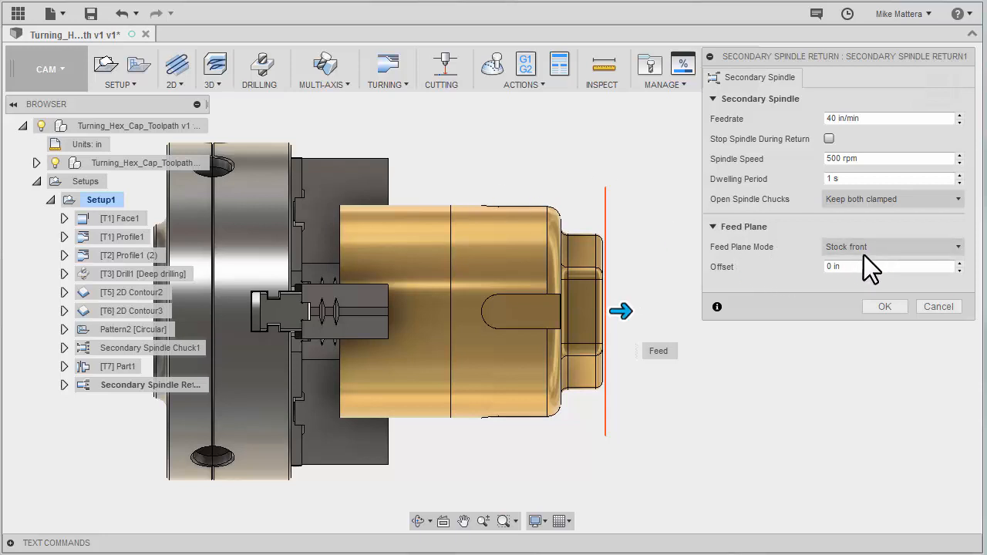
{"action": "left_click", "coordinate": [891, 247]}
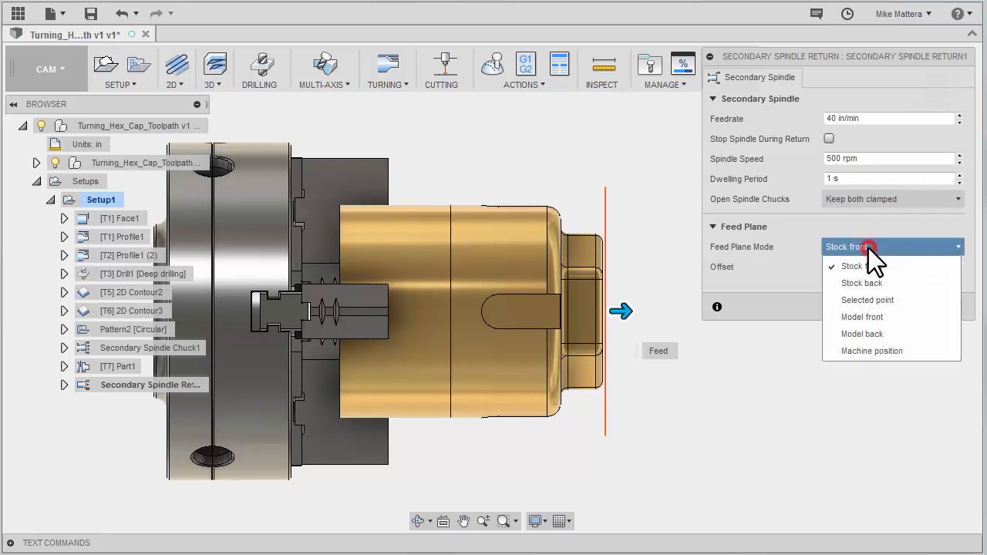
{"action": "left_click", "coordinate": [861, 317]}
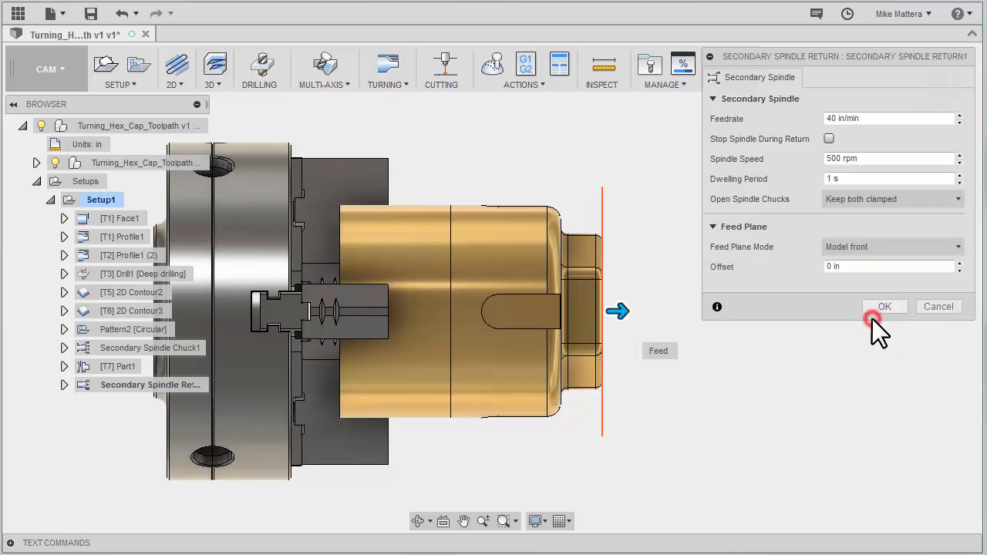
{"action": "left_click", "coordinate": [887, 266]}
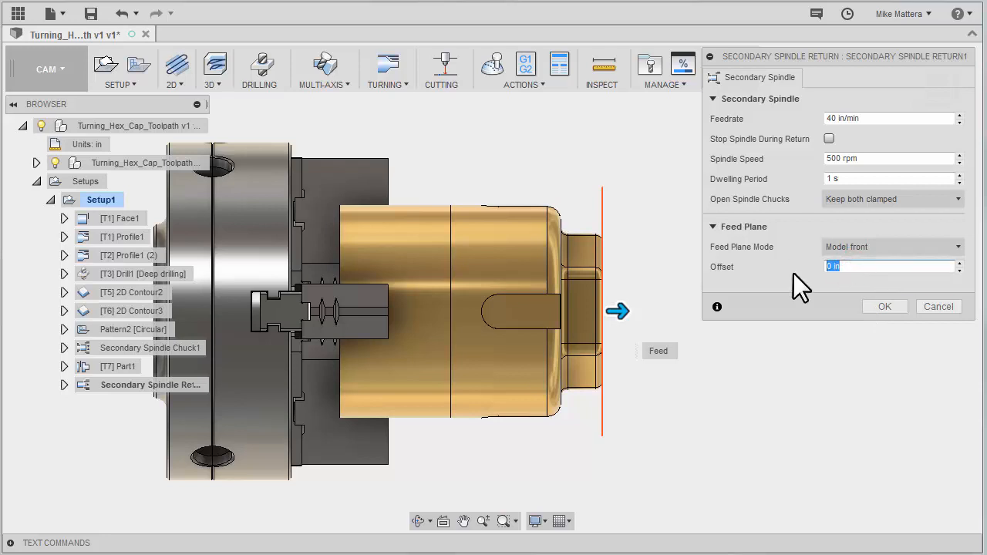
{"action": "type", "text": ".2"}
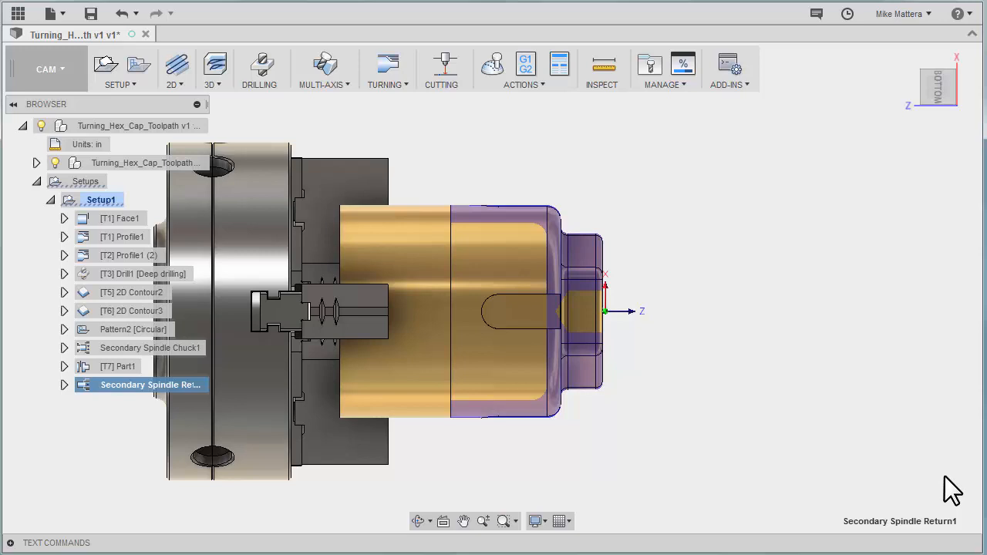
{"action": "mouse_move", "coordinate": [956, 489]}
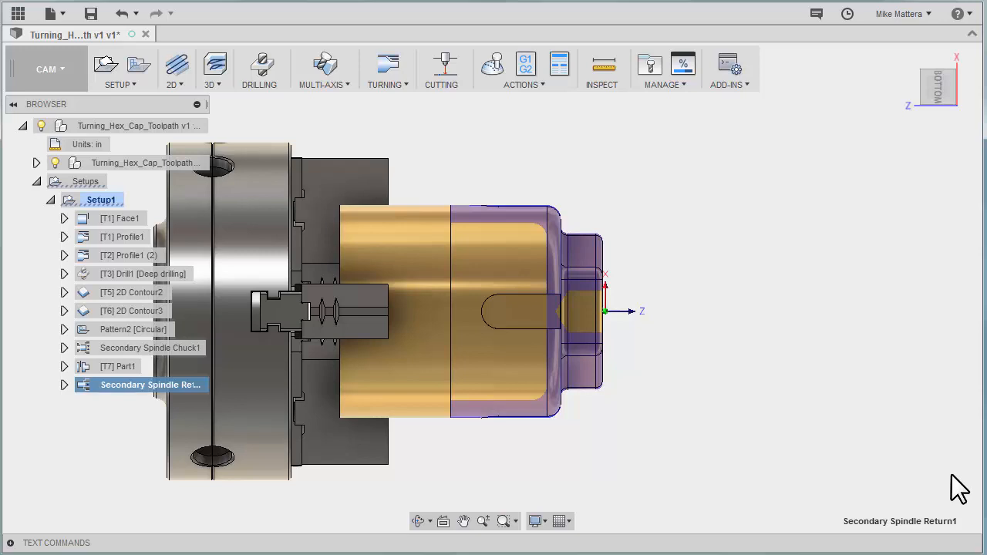